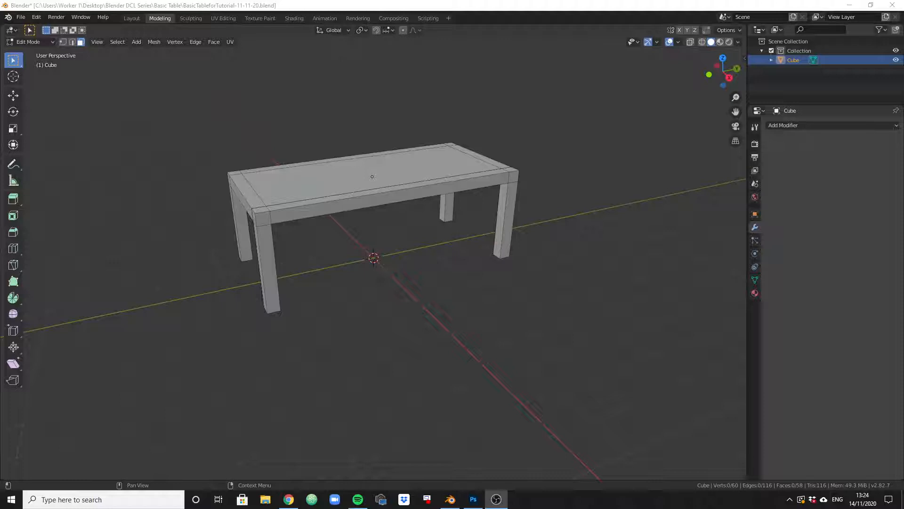
- View the Decentraland reference scene with the geometric cube on a table, then return to Blender
click(288, 499)
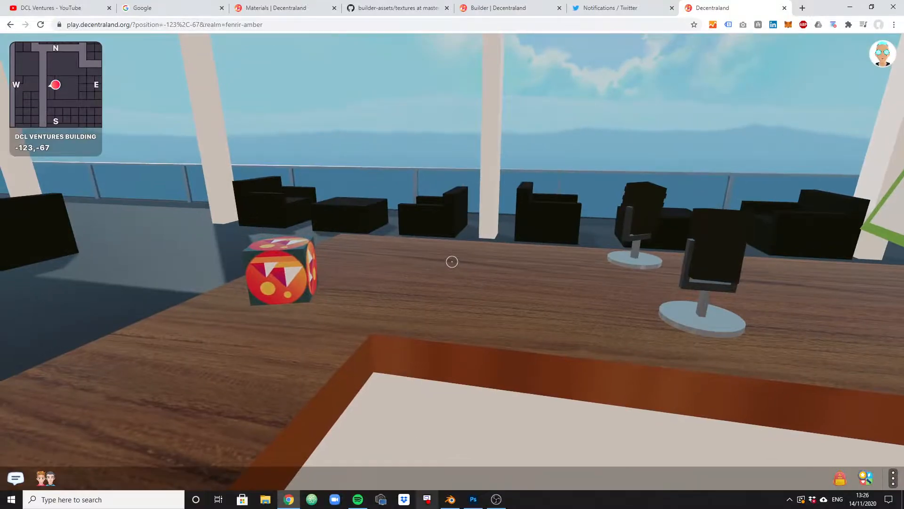
click(450, 499)
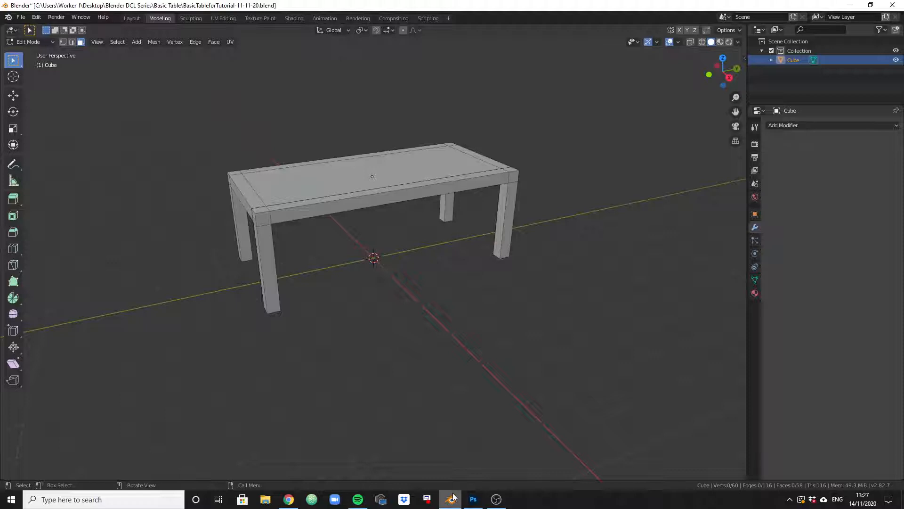
mouse_move(450, 499)
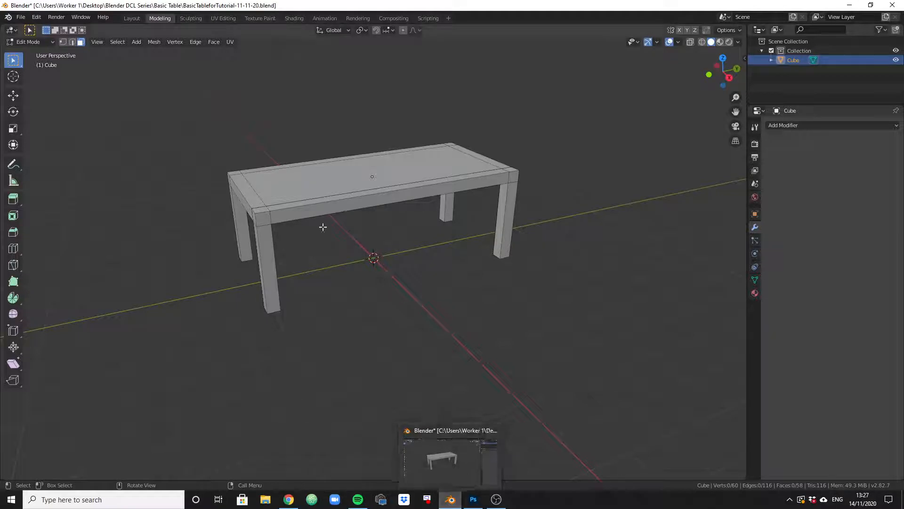
- Select only the inset centre panel of the tabletop in face select
click(350, 187)
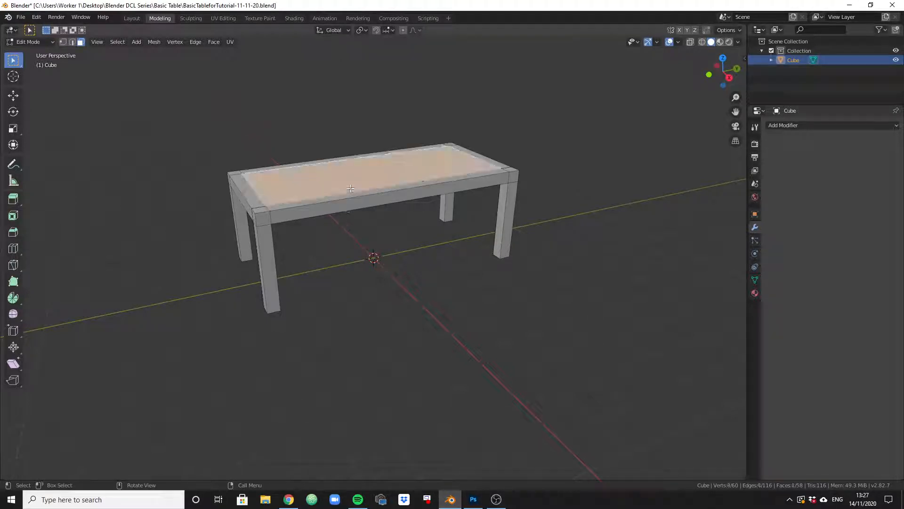
click(280, 163)
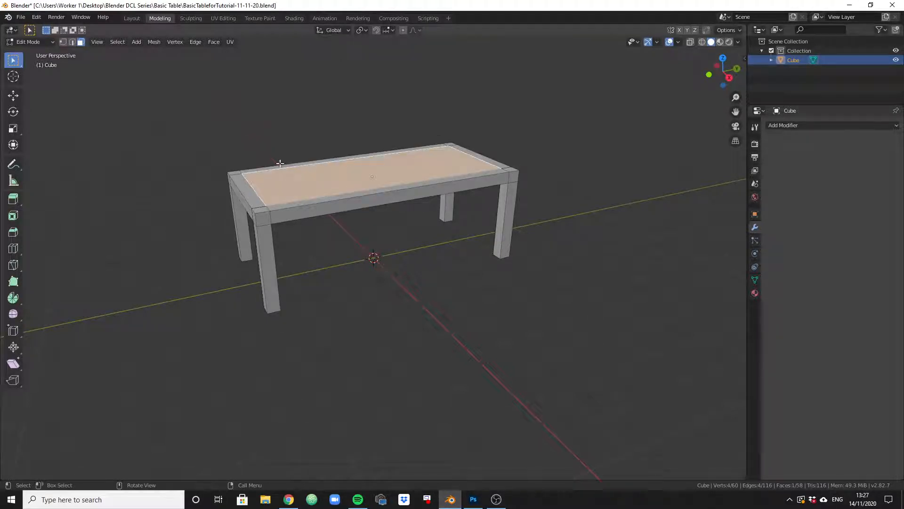
mouse_move(486, 165)
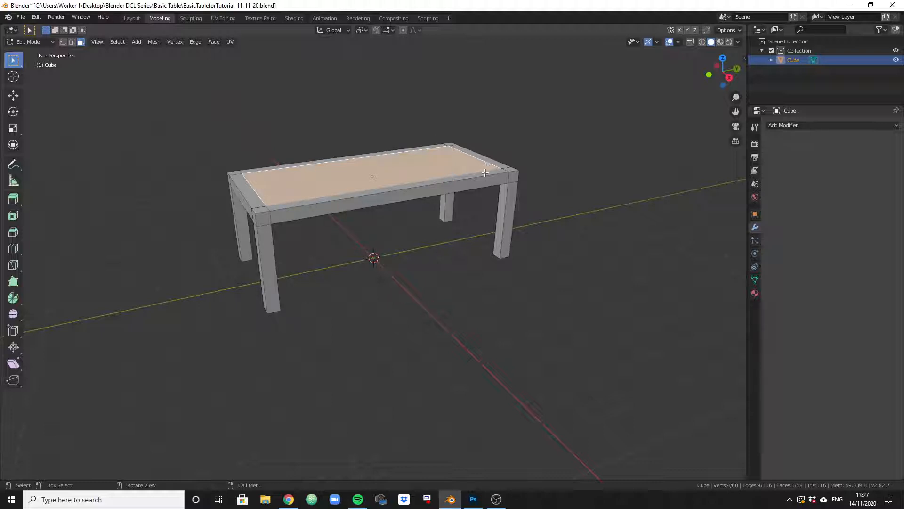
click(193, 184)
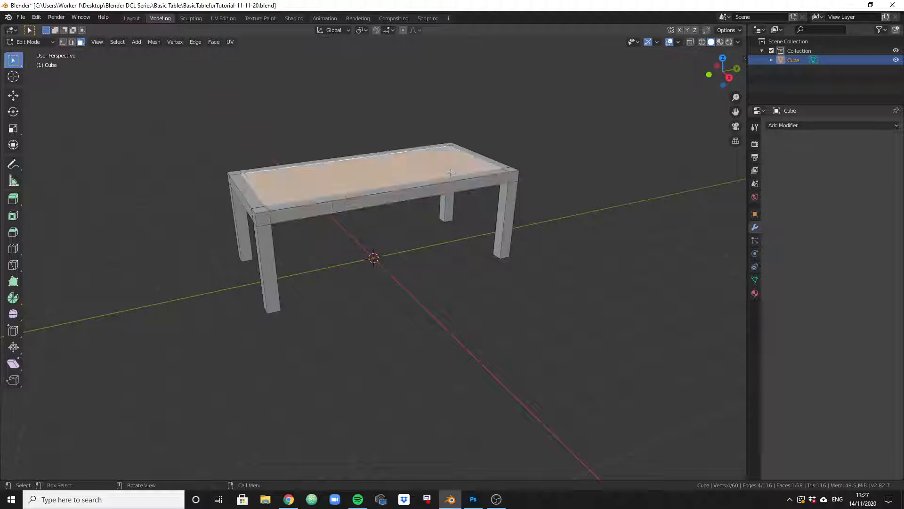
click(372, 176)
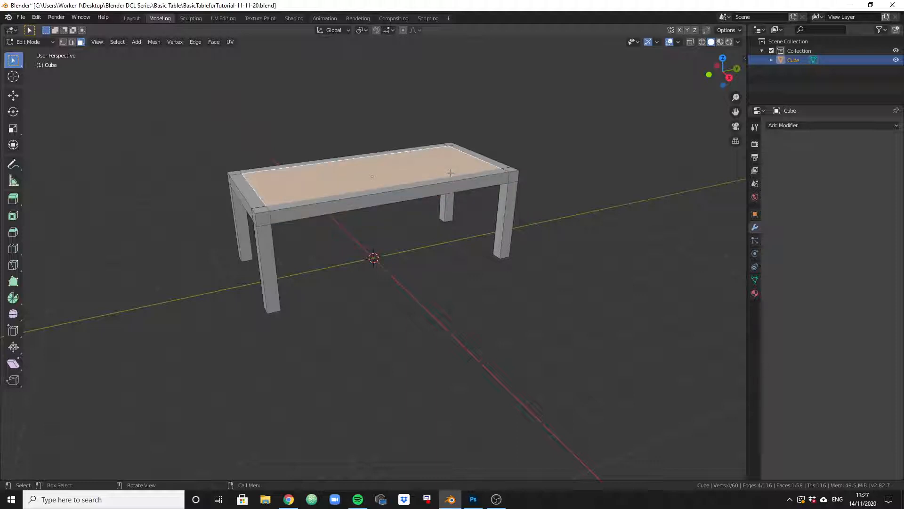
mouse_move(468, 163)
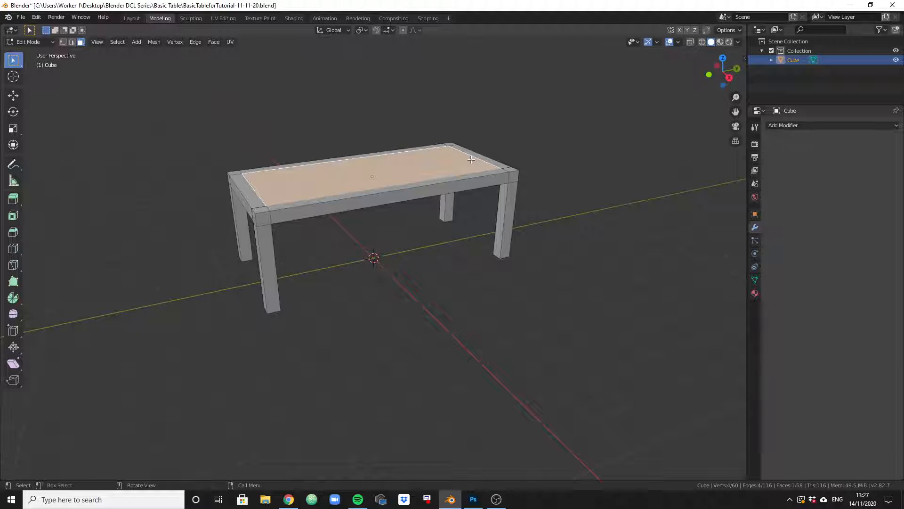
mouse_move(560, 206)
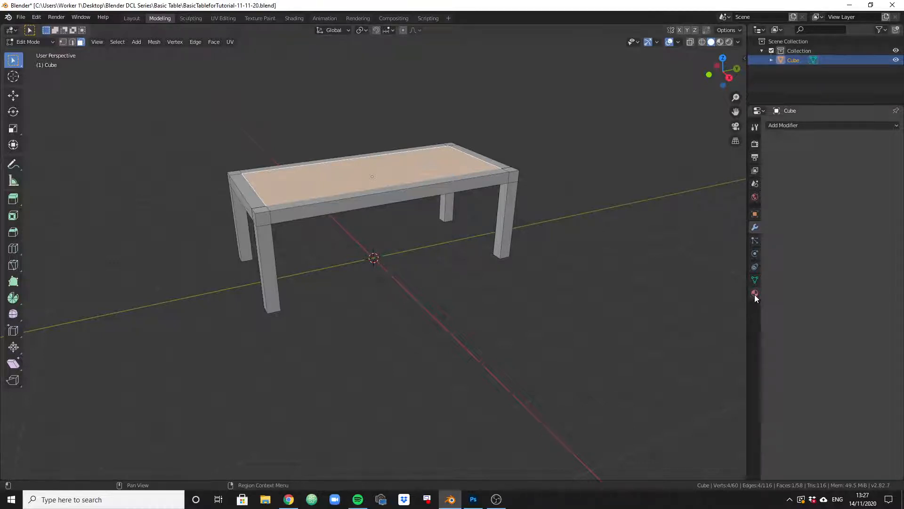
- Show the table's material settings and settle in the Shading workspace after checking UV Editing
click(754, 293)
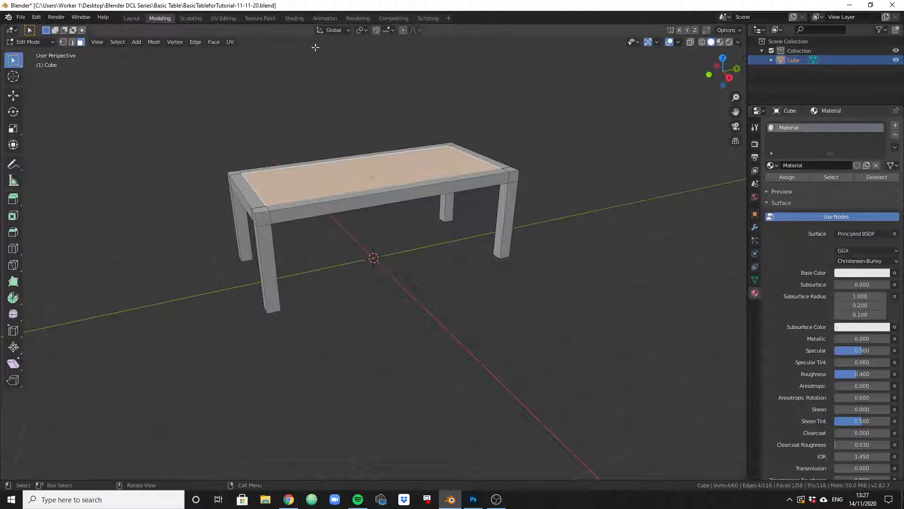
click(294, 18)
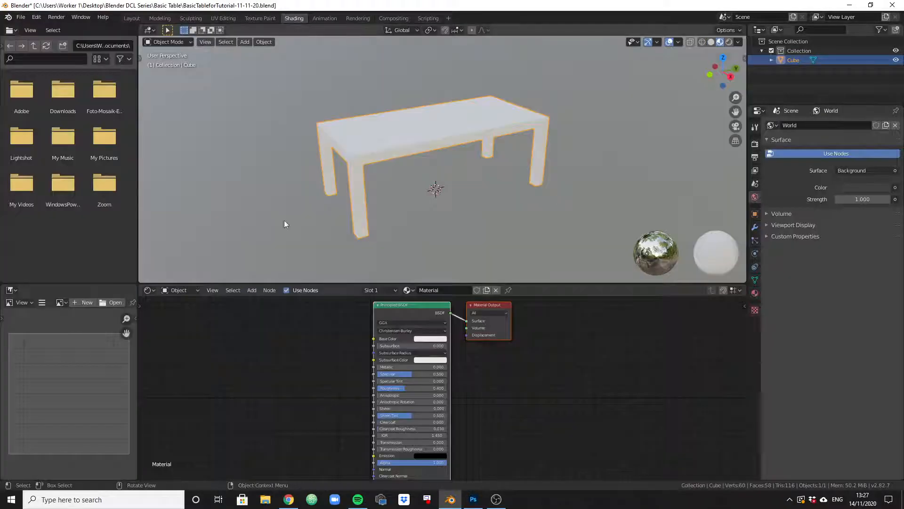
click(223, 18)
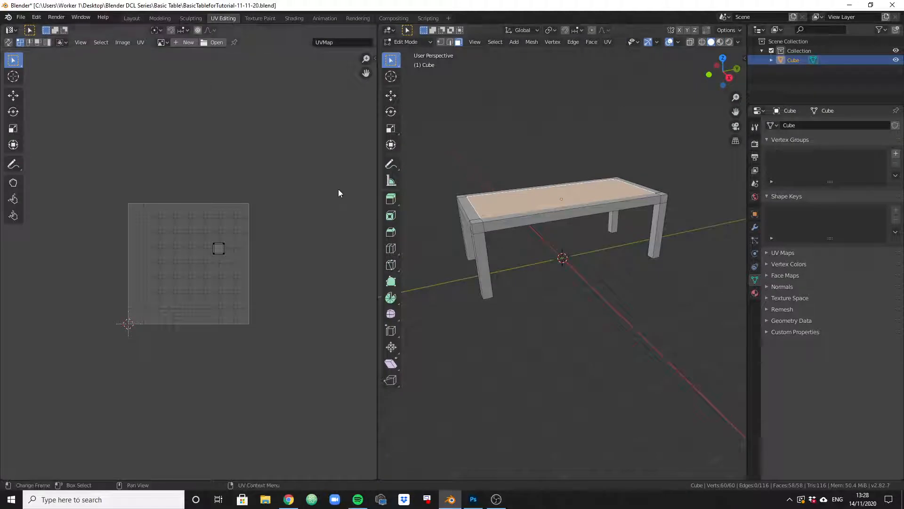
click(294, 18)
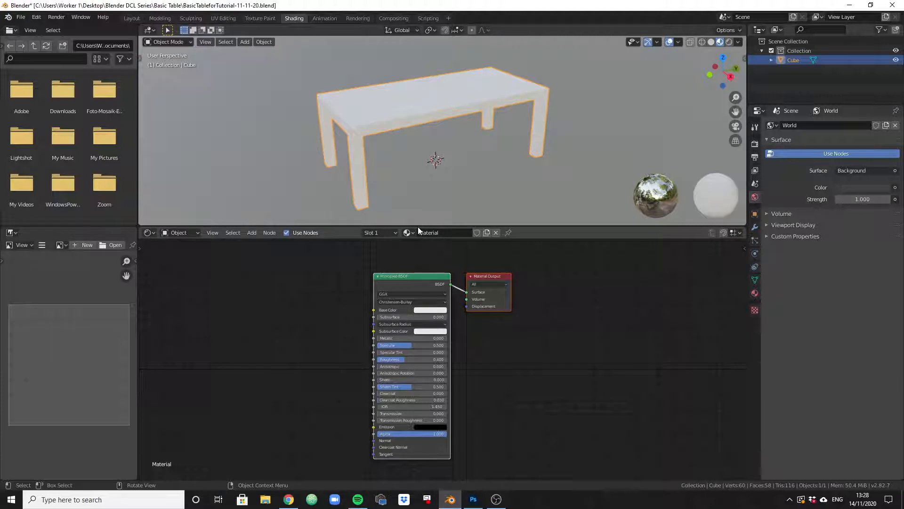
- Put the table into Edit Mode and select only the centre tabletop panel, material settings shown
click(754, 294)
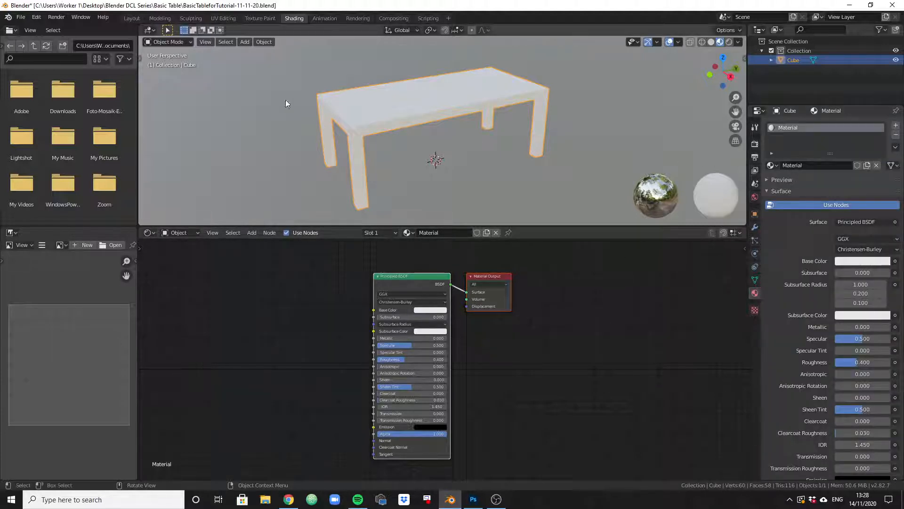
mouse_move(161, 41)
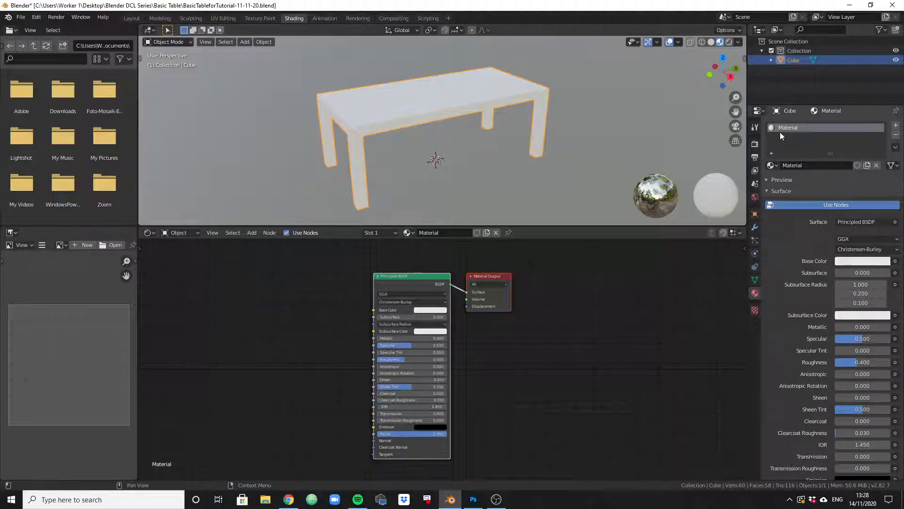
mouse_move(788, 128)
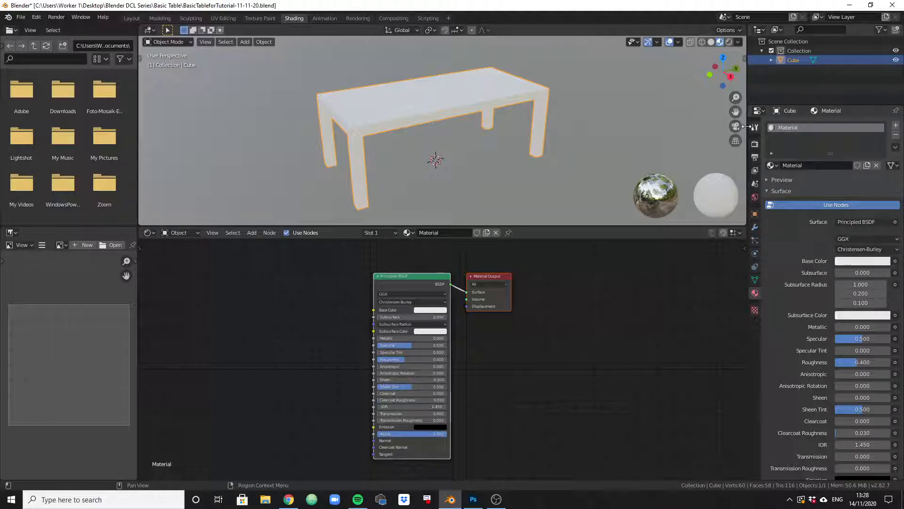
click(168, 42)
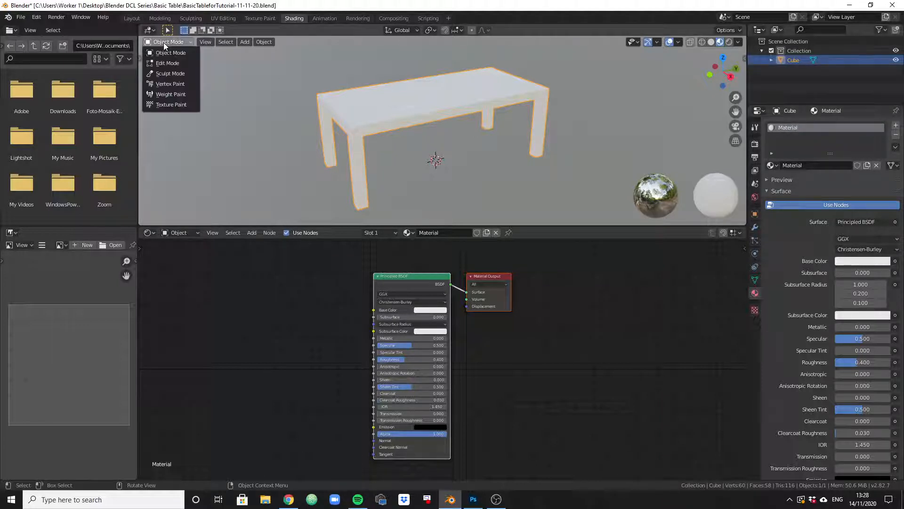
click(168, 63)
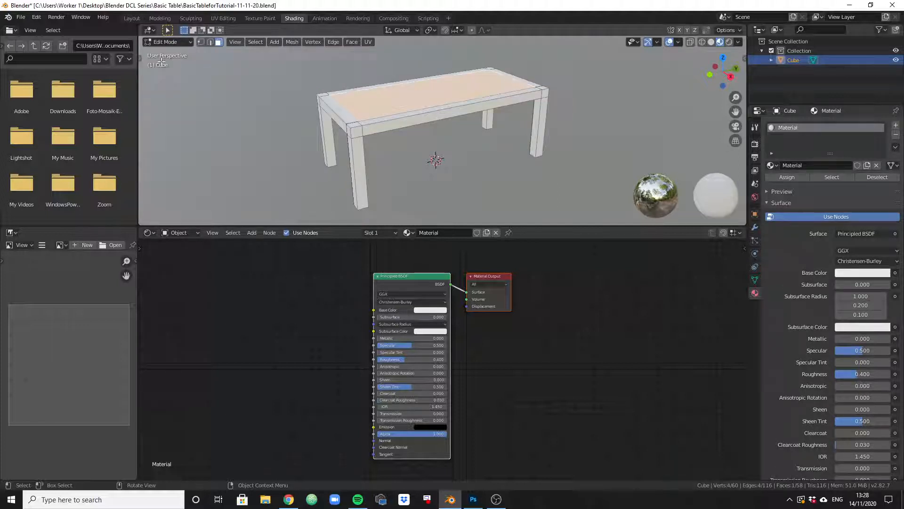
click(407, 124)
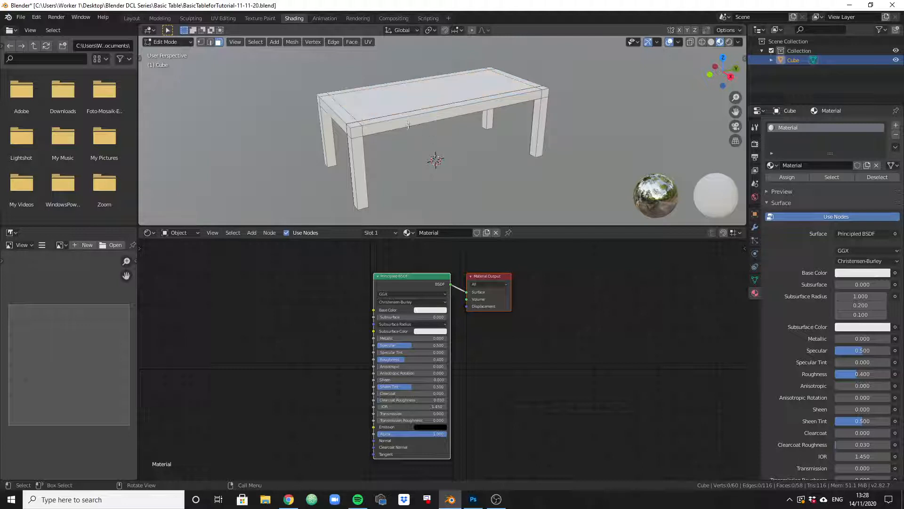
click(409, 93)
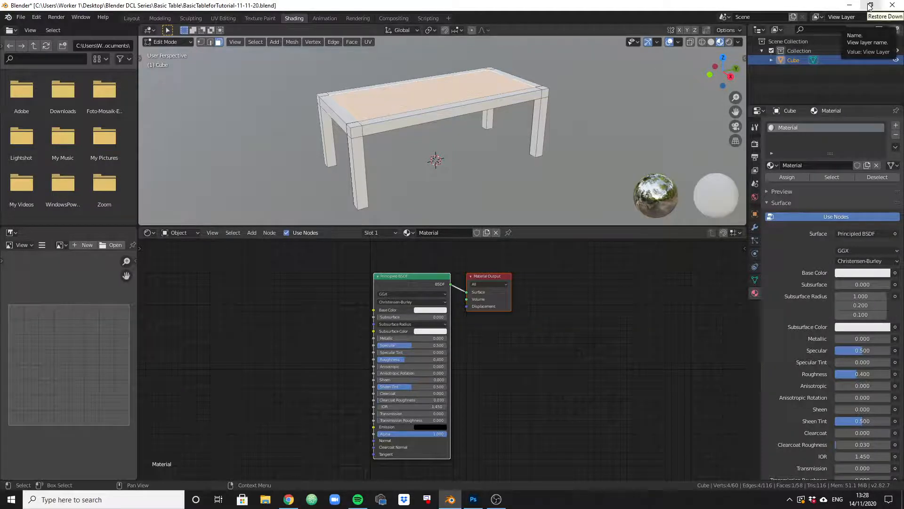
- Restore the Blender window down so the desktop texture image files are visible beside it
click(886, 6)
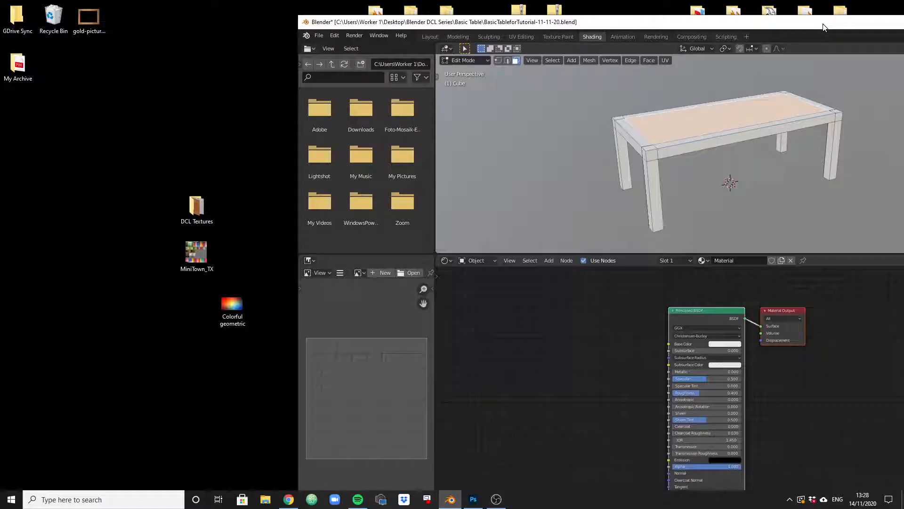
mouse_move(548, 76)
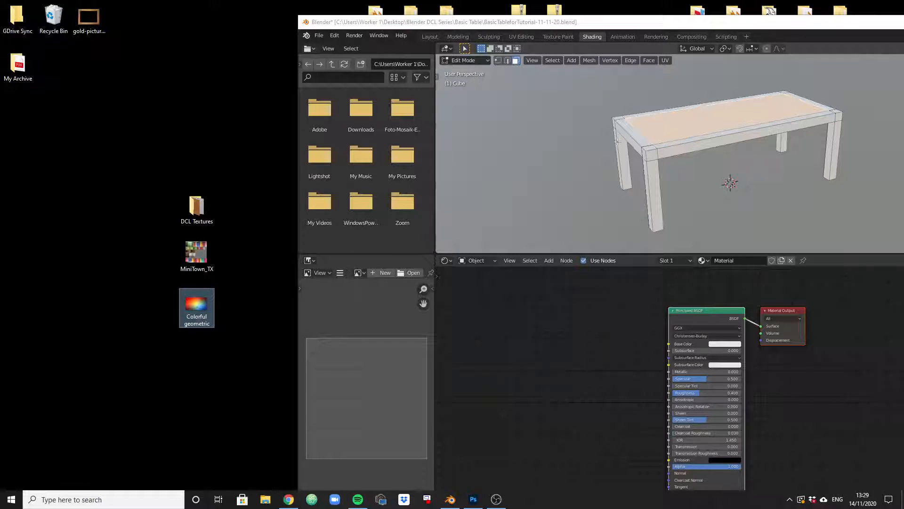
mouse_move(197, 300)
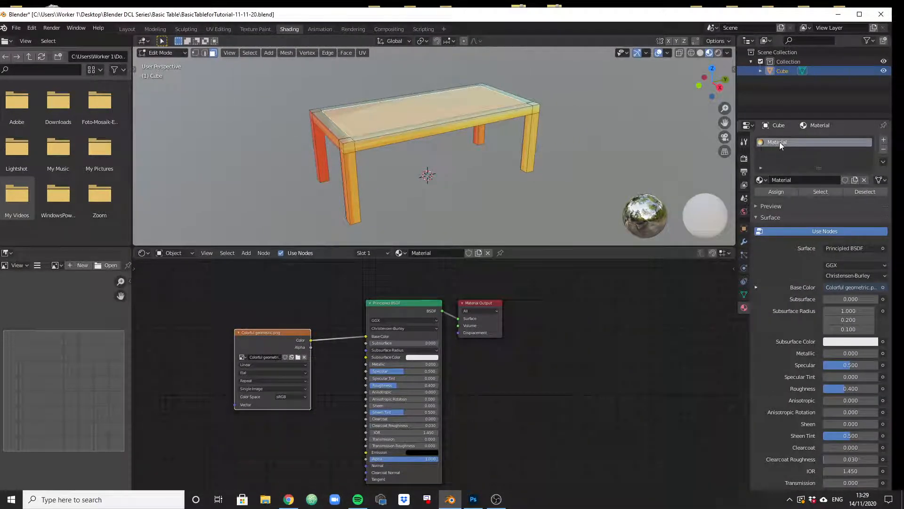
mouse_move(796, 142)
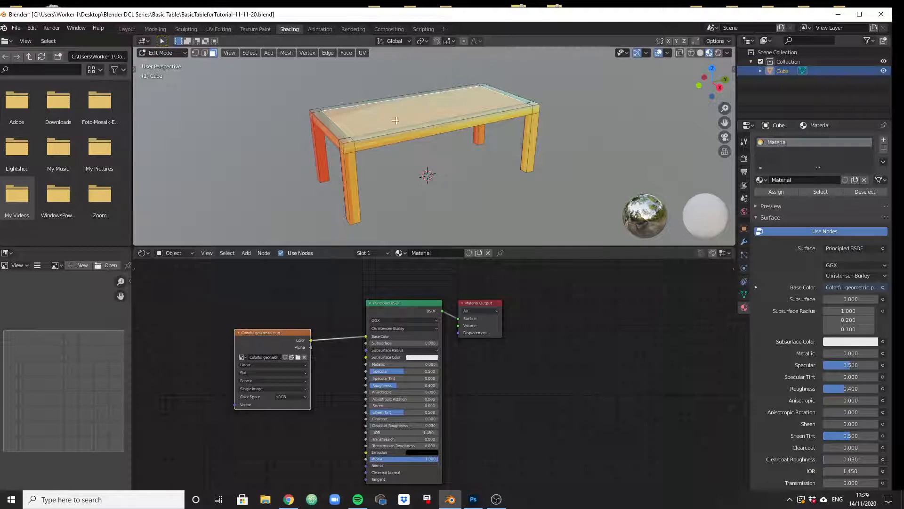
mouse_move(804, 142)
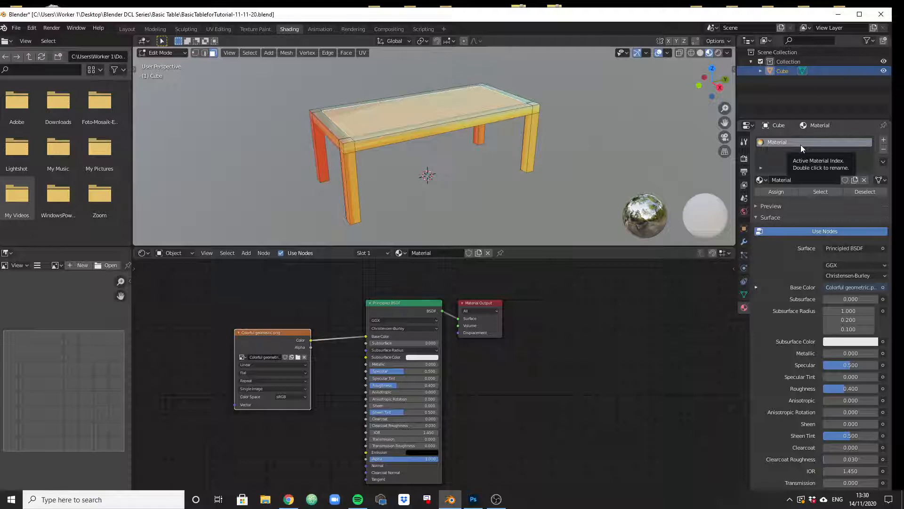
mouse_move(877, 151)
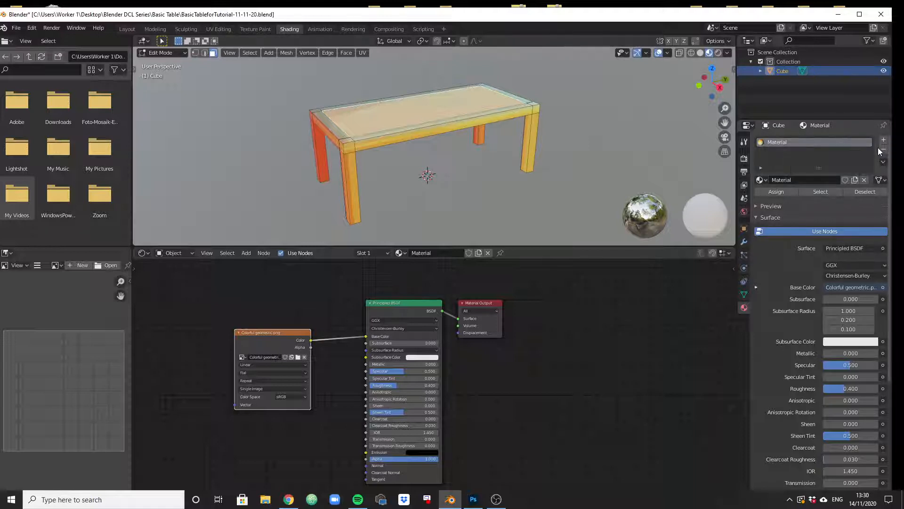
mouse_move(882, 153)
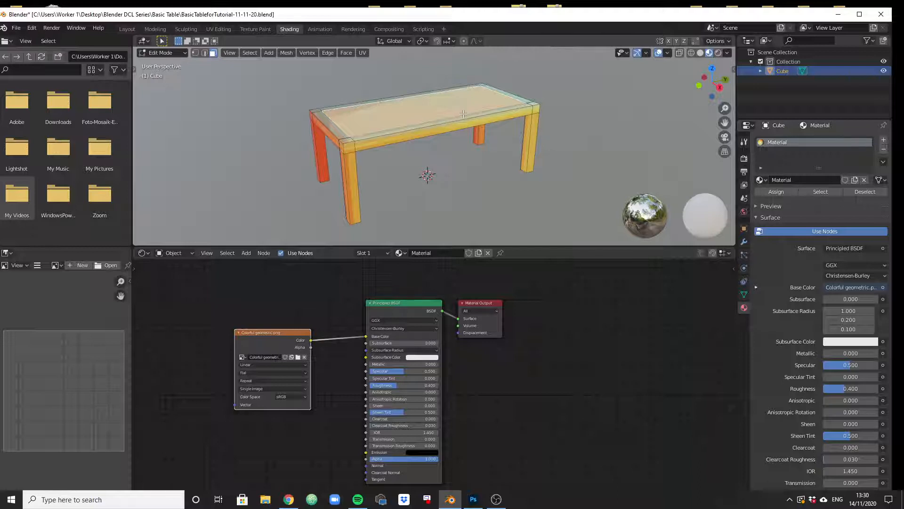
mouse_move(792, 190)
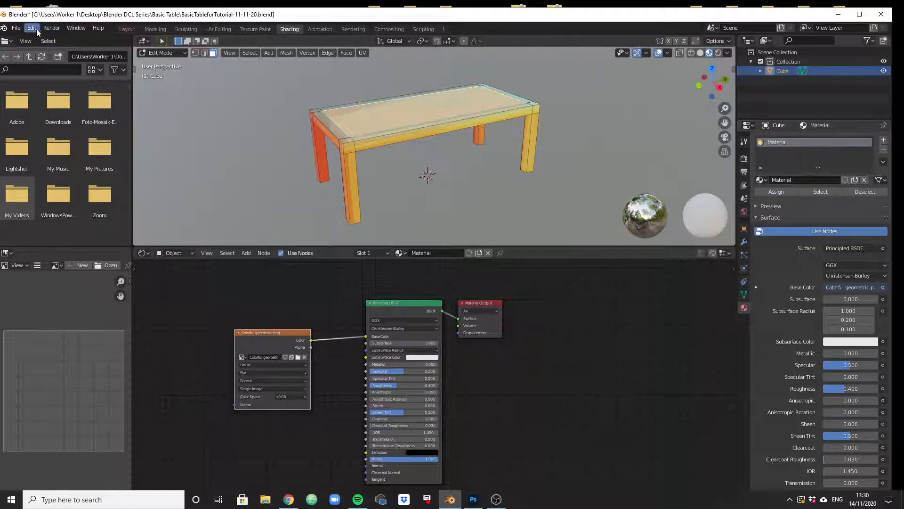
- Undo the image texture node and add a second empty material slot to the table
click(31, 27)
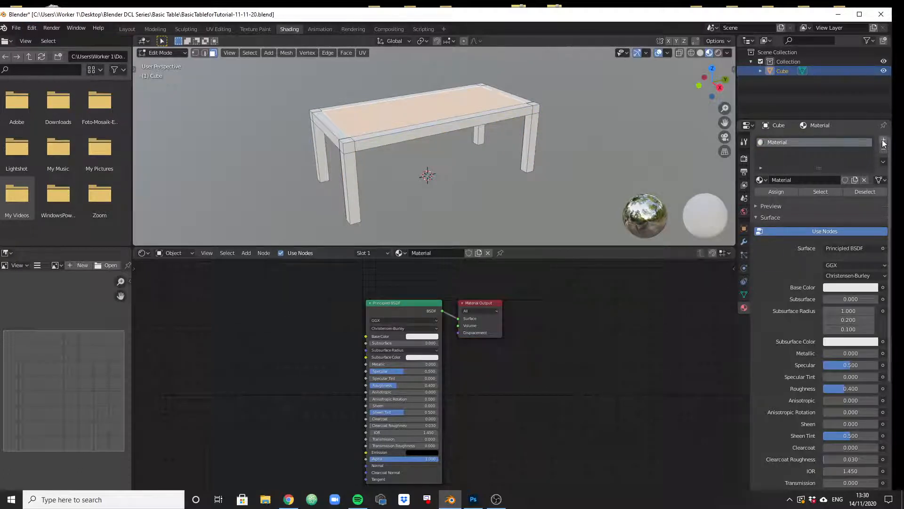
click(882, 142)
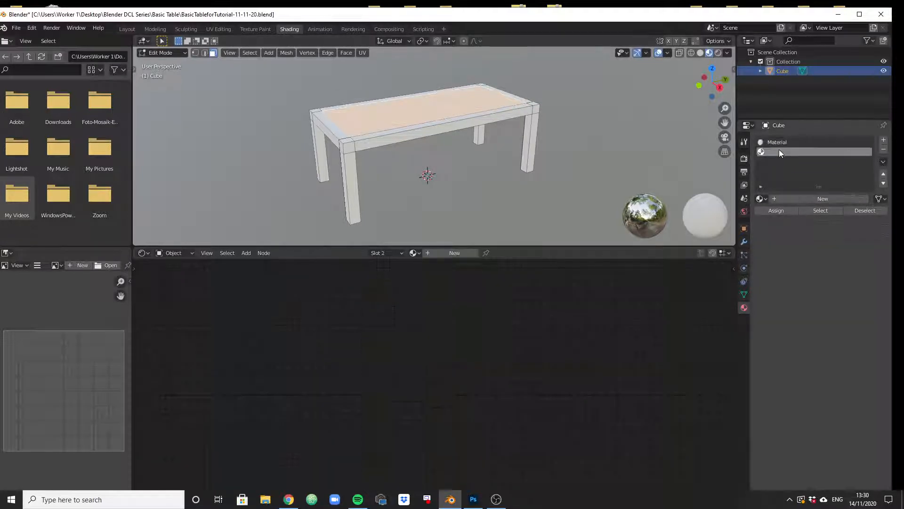
- Create the Center material in slot 2 and rename the original material RestofTable
click(822, 199)
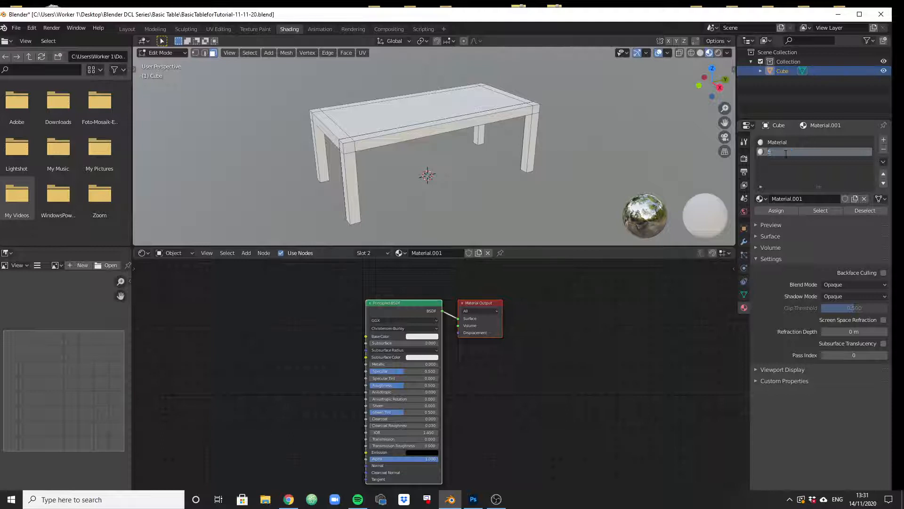
text(Center)
click(818, 141)
text(RestOf)
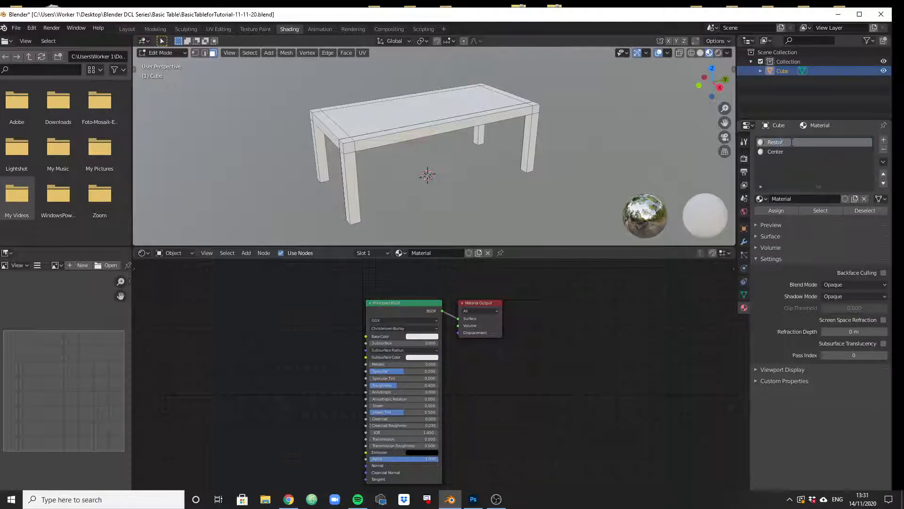
text(Table)
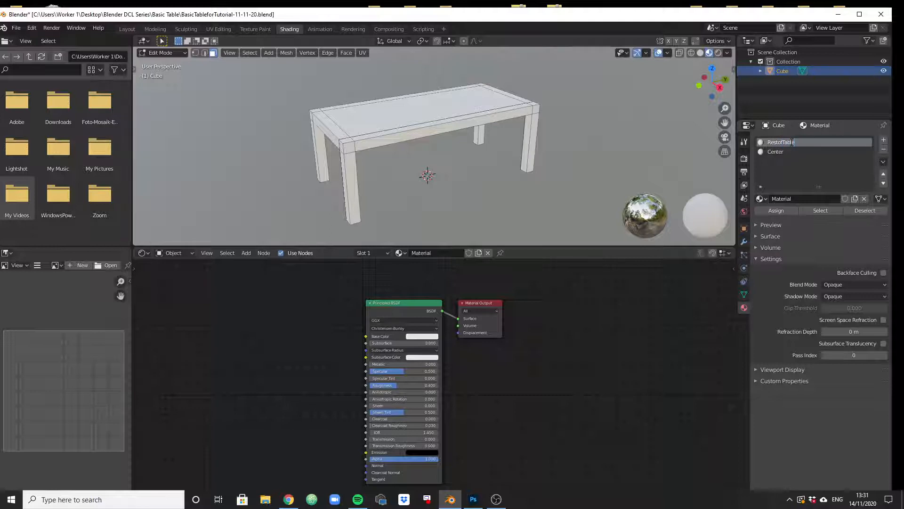
key(Return)
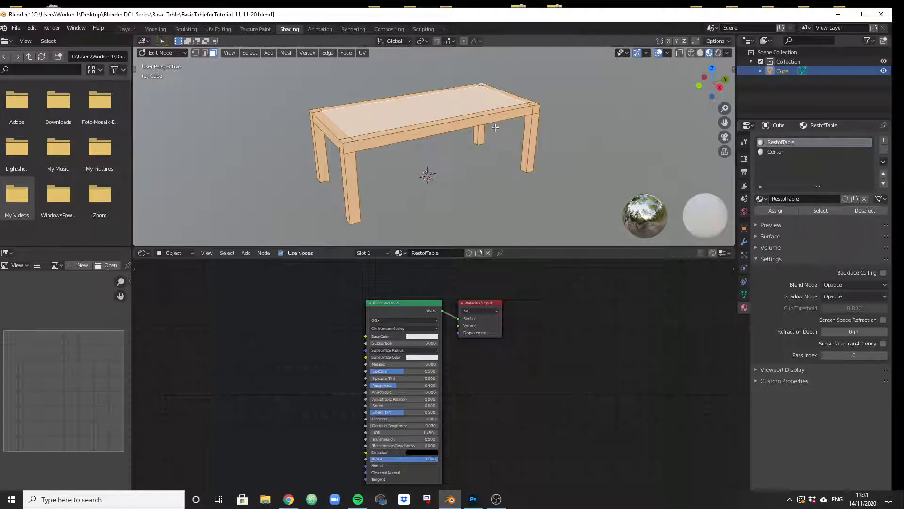
- Assign Center to the inset top face and verify the slot selections leave RestofTable on the rest
click(775, 151)
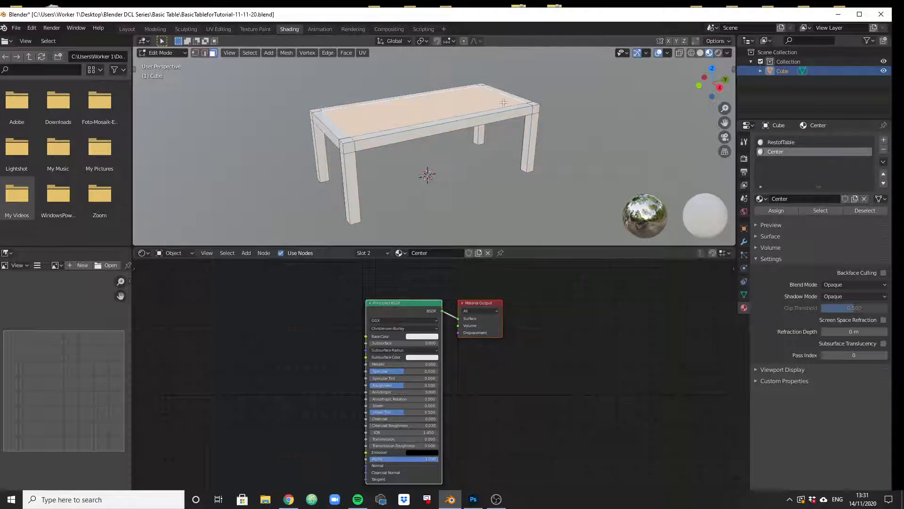
click(796, 151)
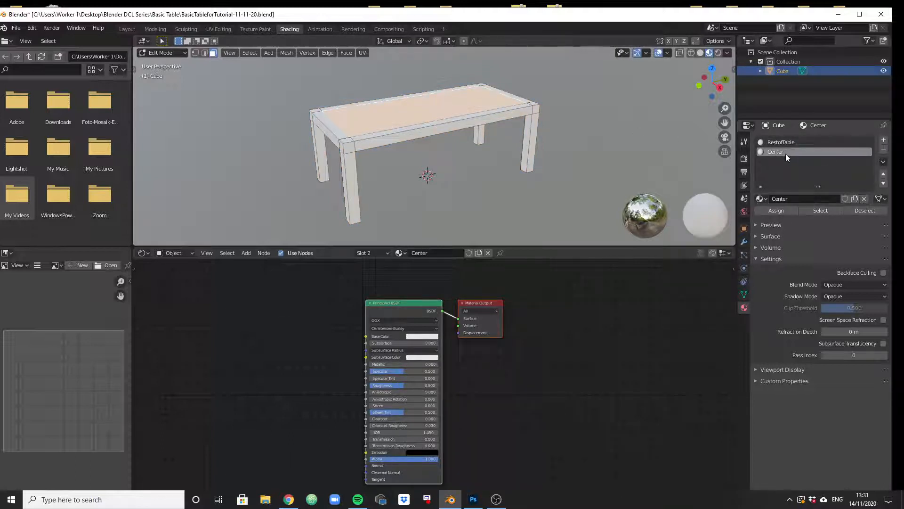
mouse_move(775, 151)
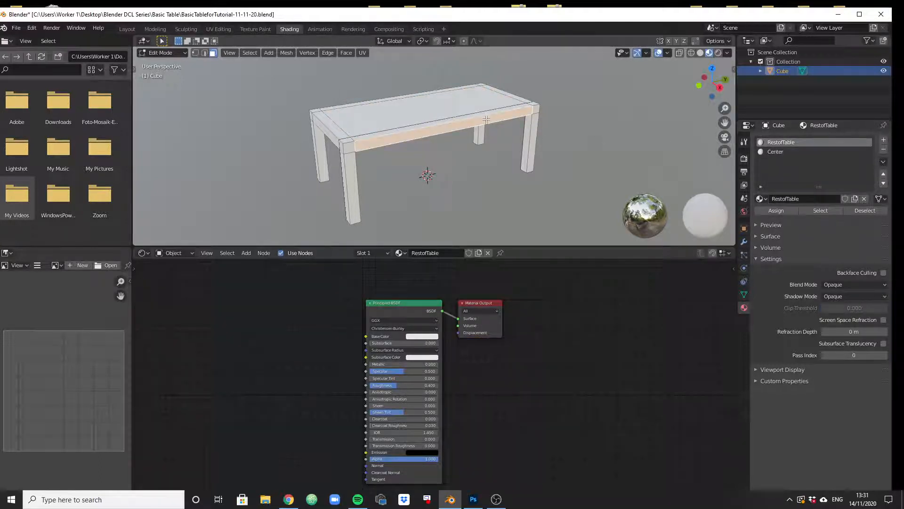
mouse_move(783, 156)
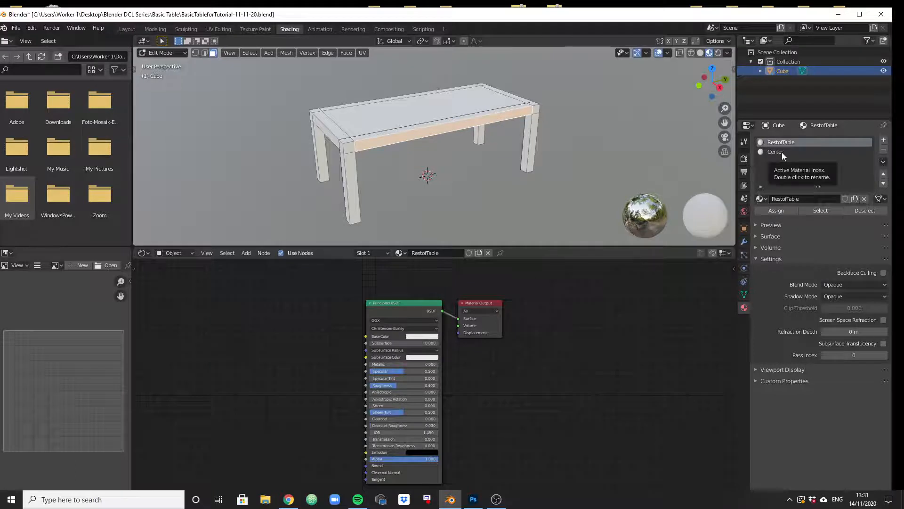
click(775, 151)
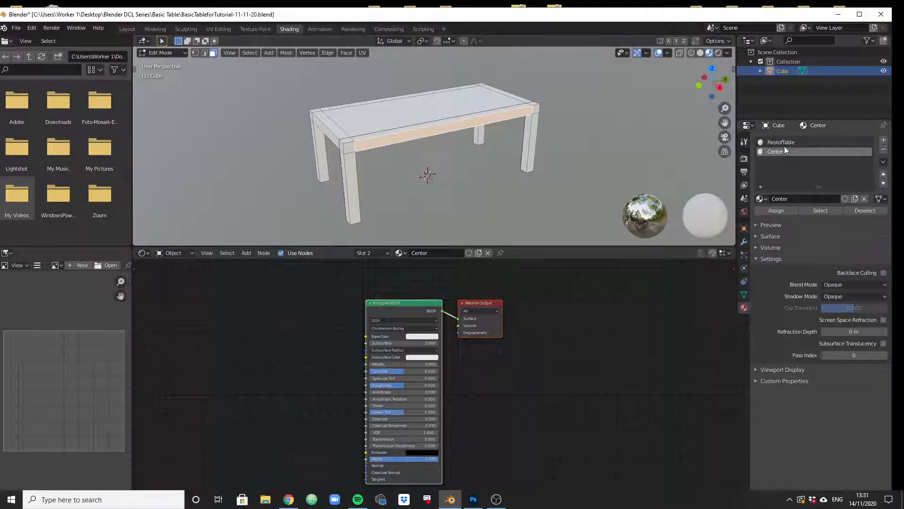
click(782, 142)
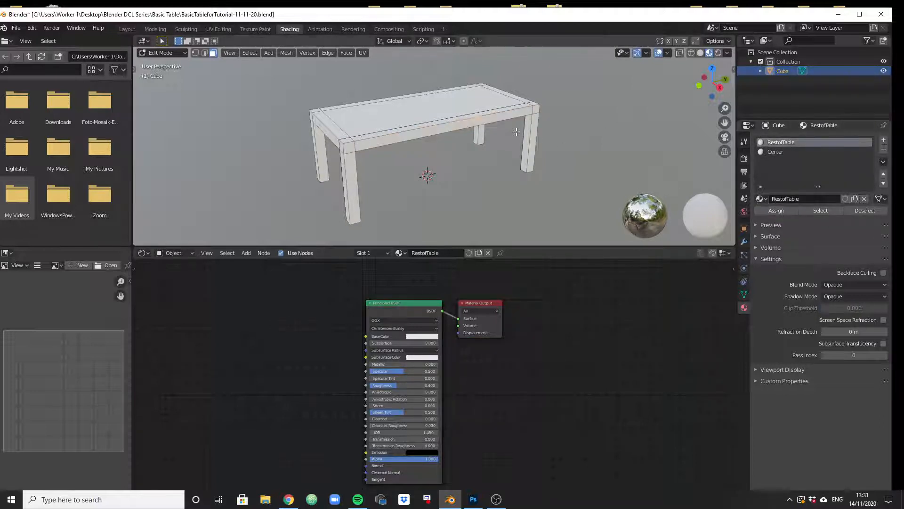
click(775, 152)
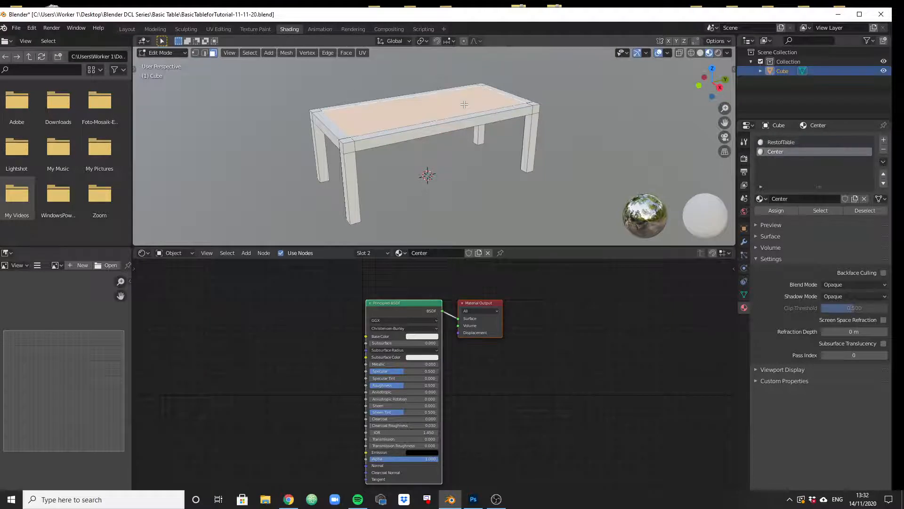
mouse_move(356, 84)
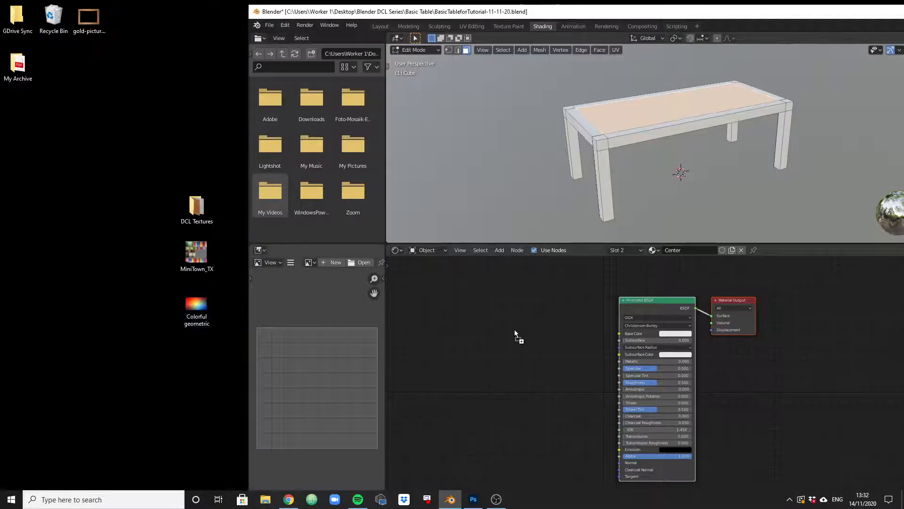
mouse_move(534, 348)
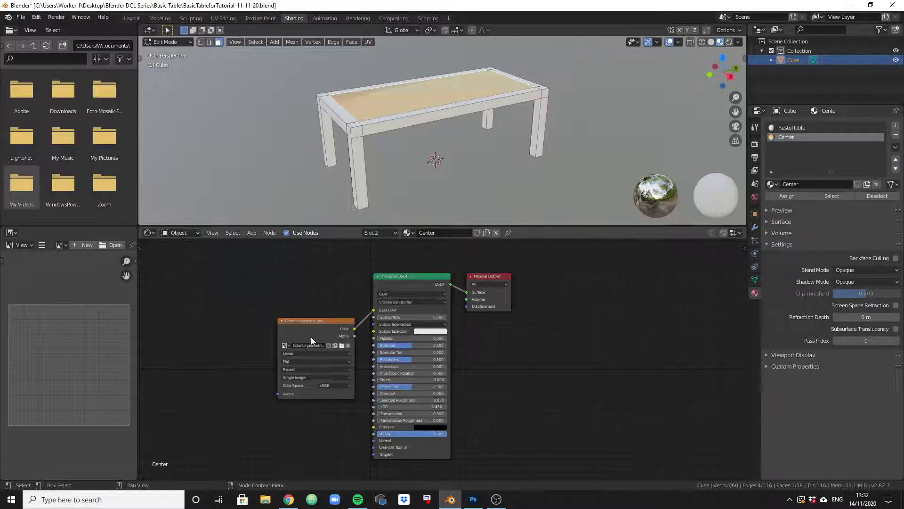
mouse_move(323, 339)
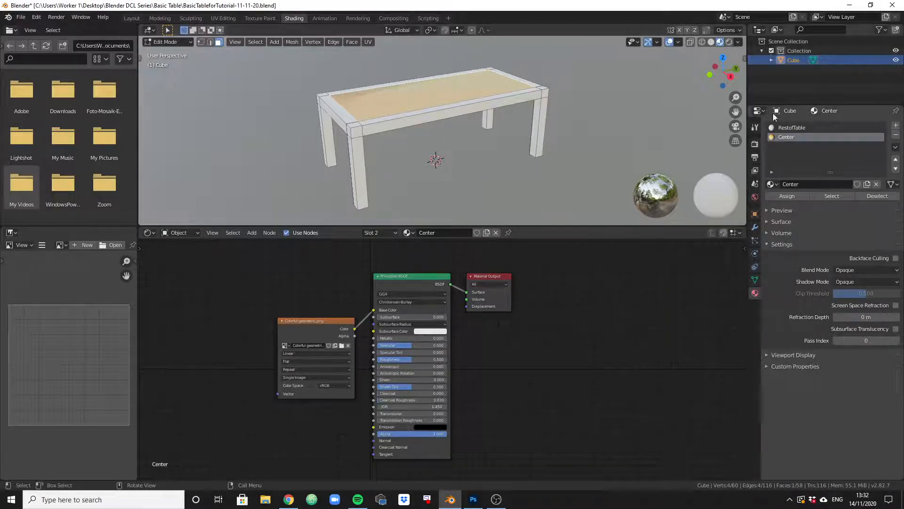
- Make the RestofTable slot active to show its plain Principled BSDF nodes
click(793, 127)
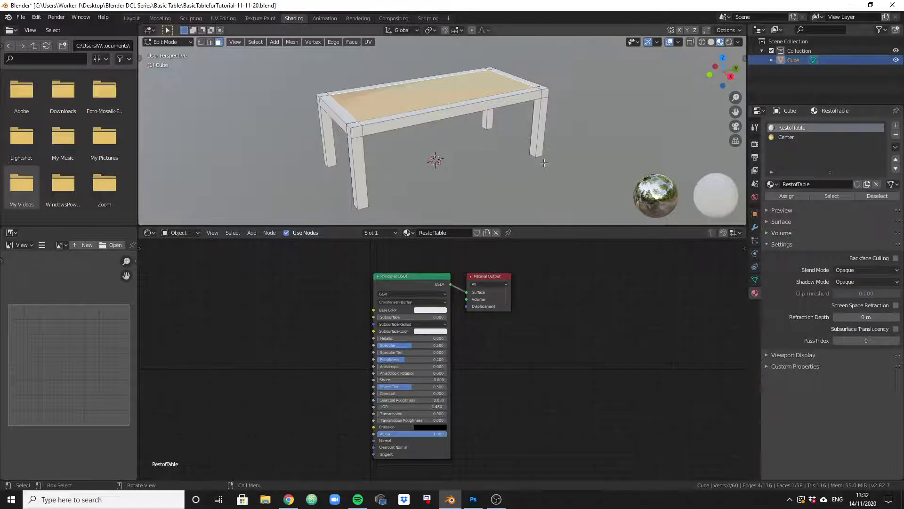
mouse_move(293, 299)
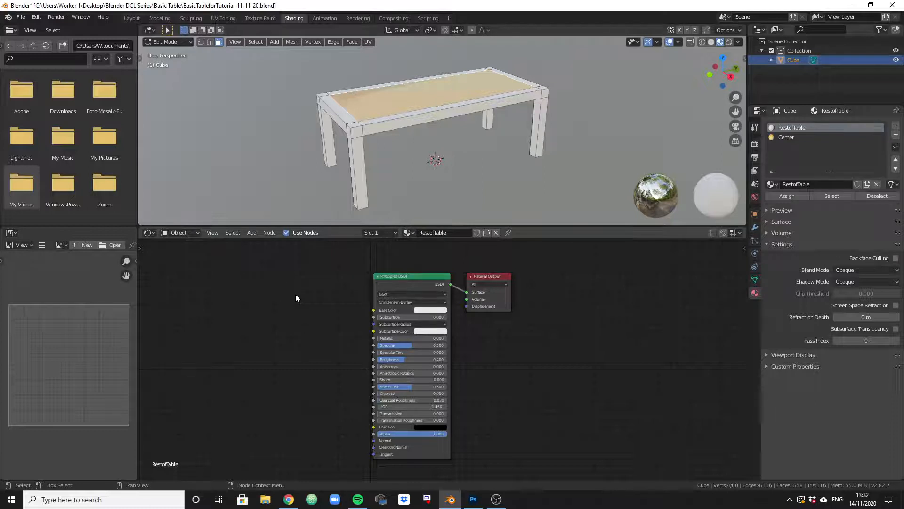
mouse_move(307, 291)
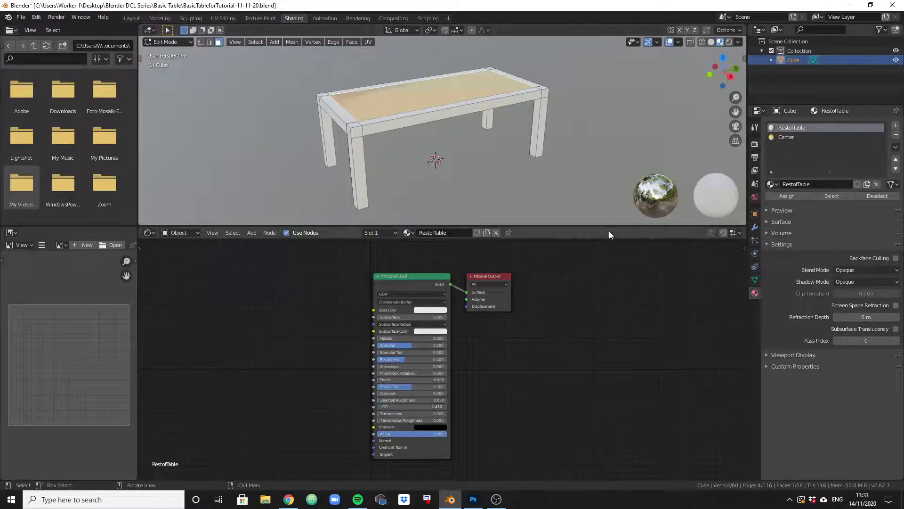
mouse_move(595, 246)
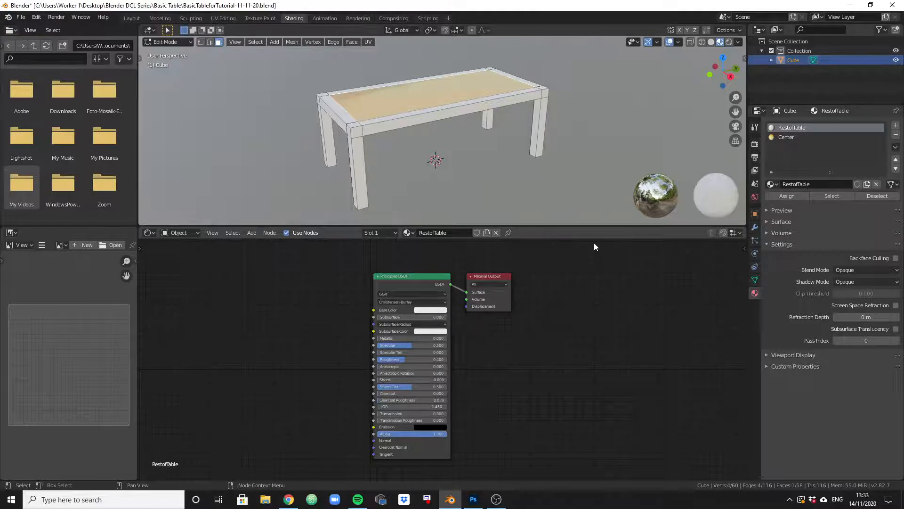
mouse_move(565, 211)
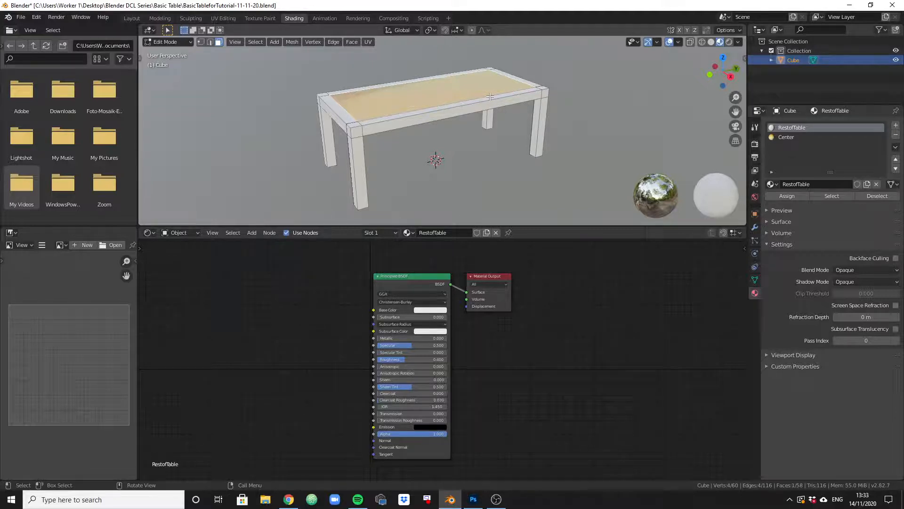
mouse_move(223, 17)
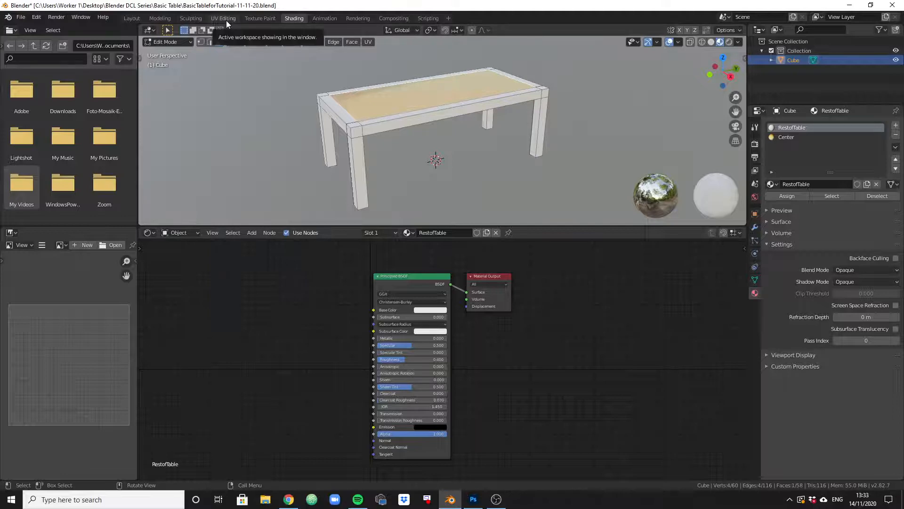
click(222, 18)
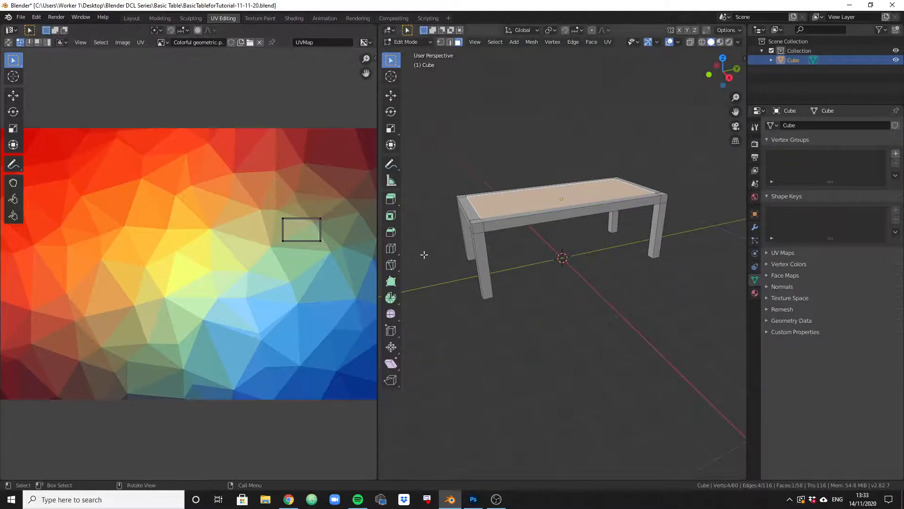
click(516, 206)
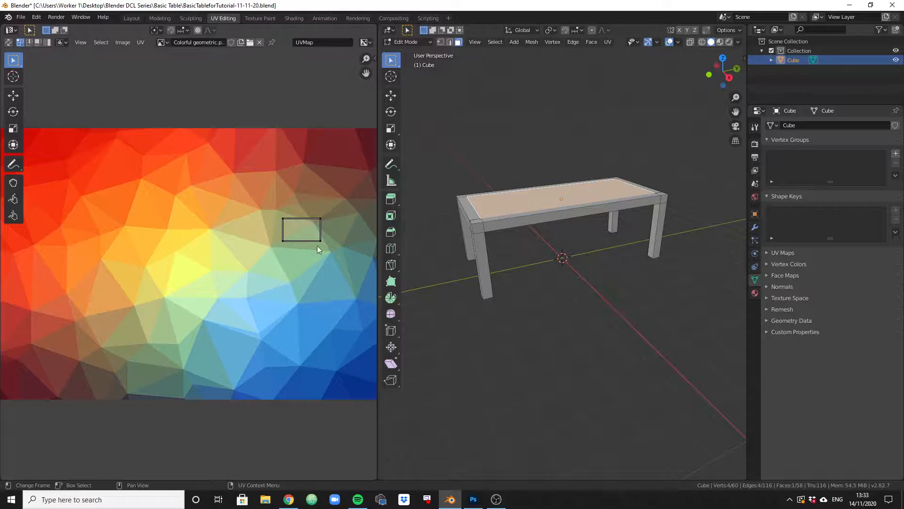
mouse_move(277, 225)
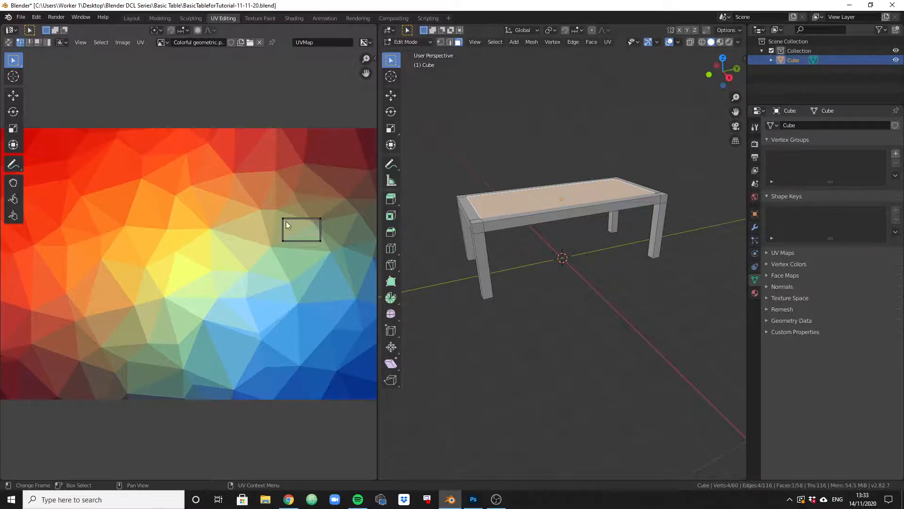
mouse_move(148, 370)
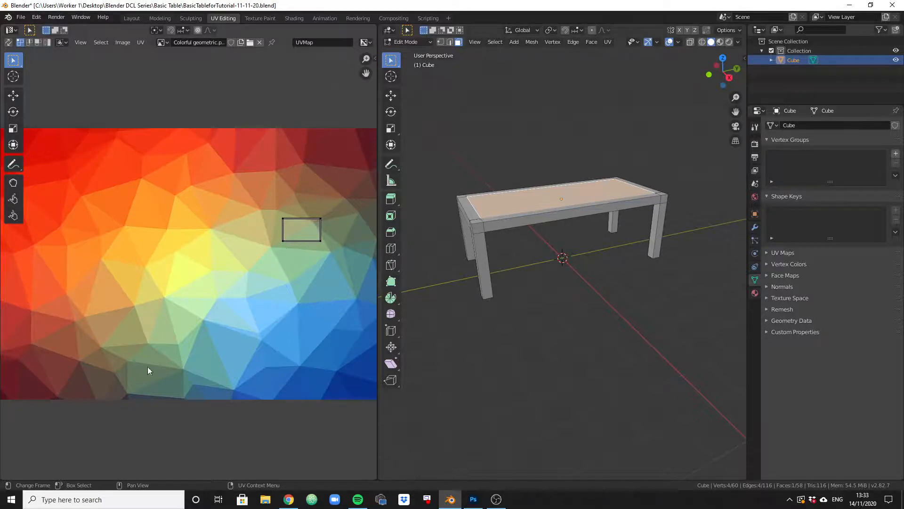
mouse_move(647, 182)
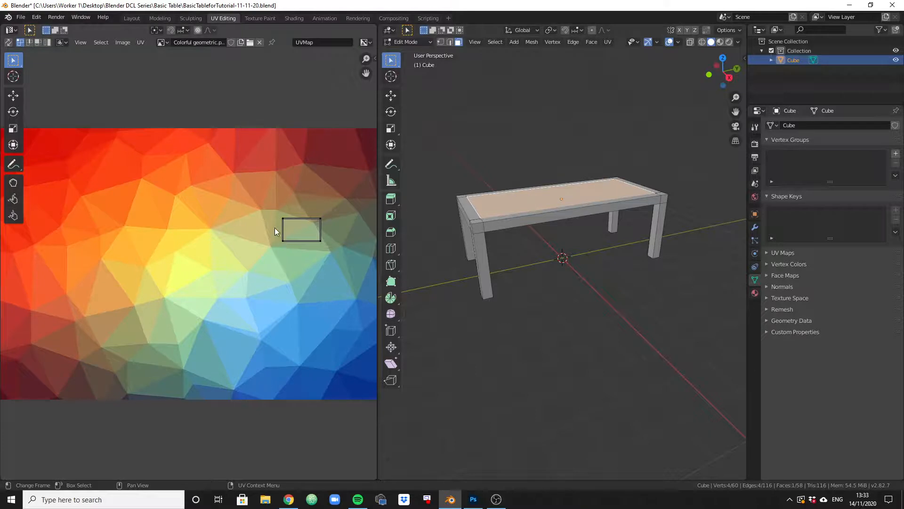
mouse_move(16, 299)
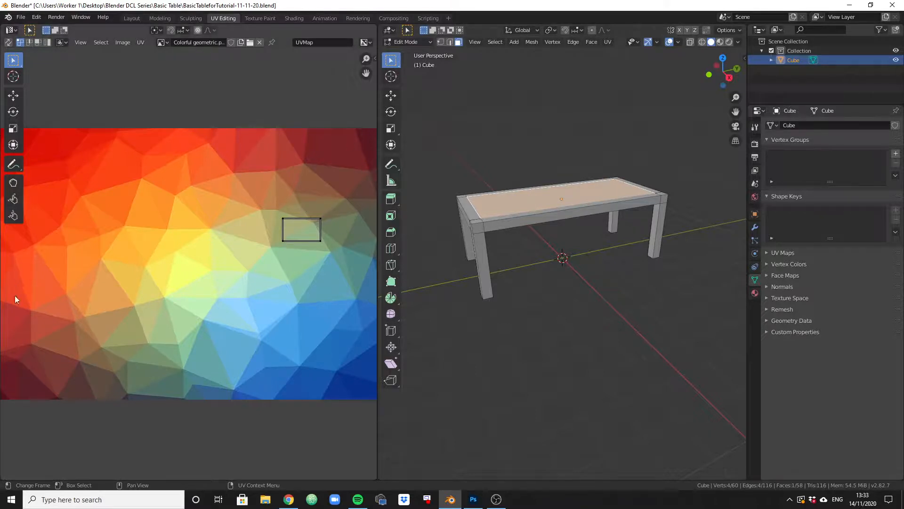
mouse_move(310, 123)
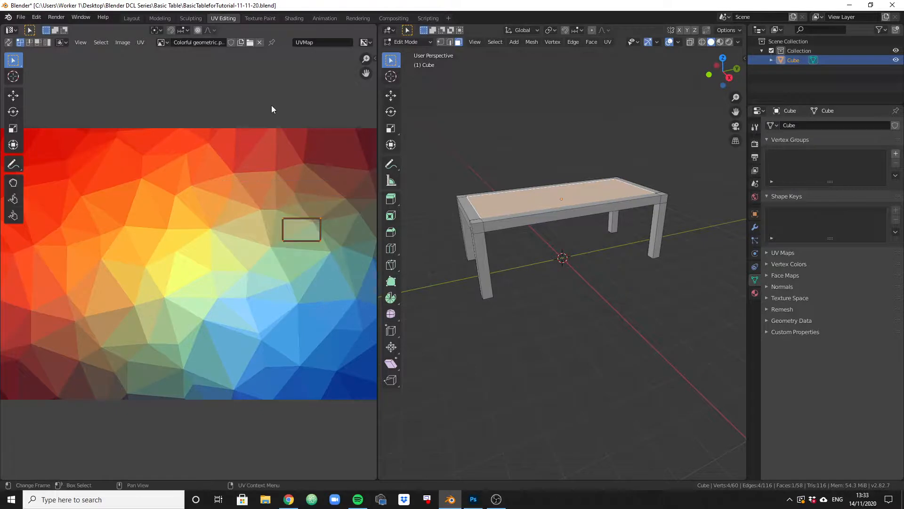
mouse_move(276, 227)
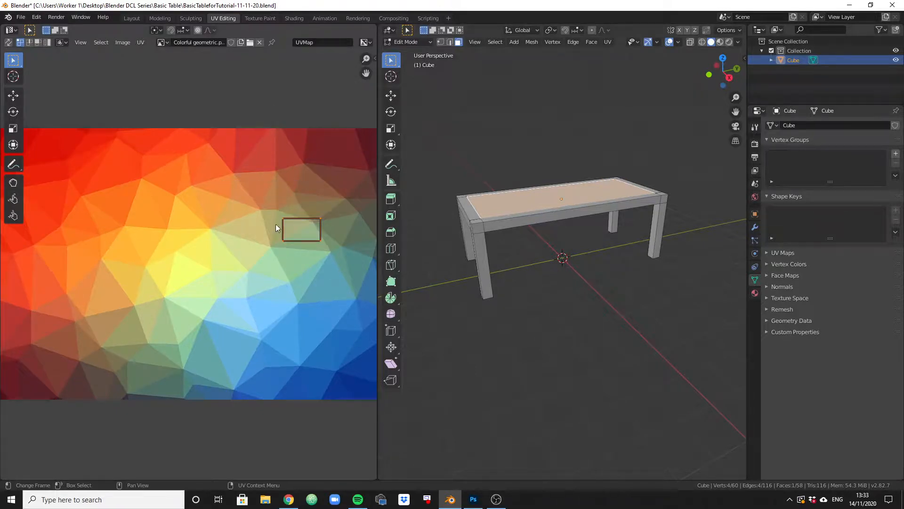
- Scale the tabletop UV island up to cover nearly the whole geometric image
key(s)
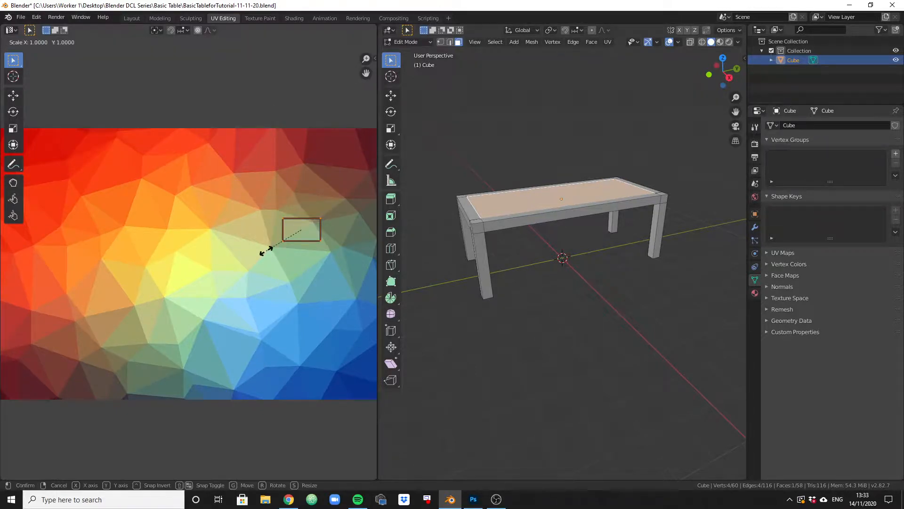
mouse_move(149, 320)
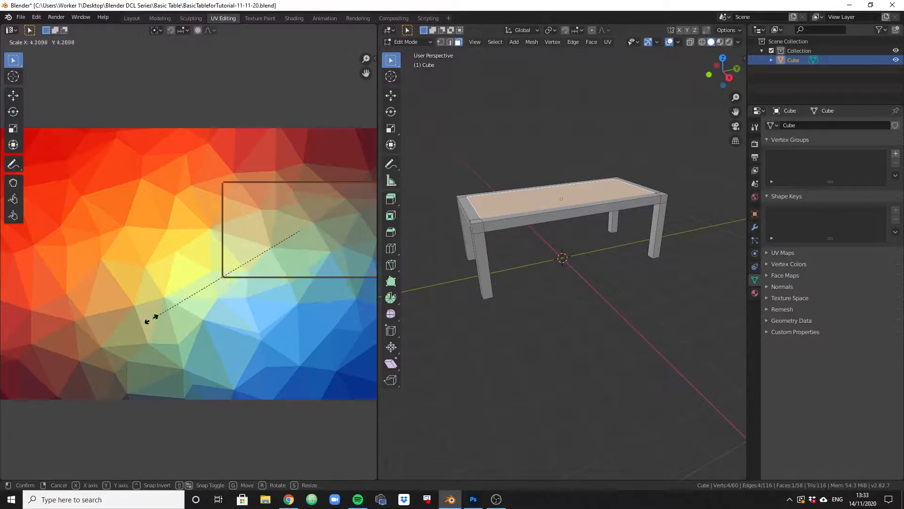
mouse_move(22, 402)
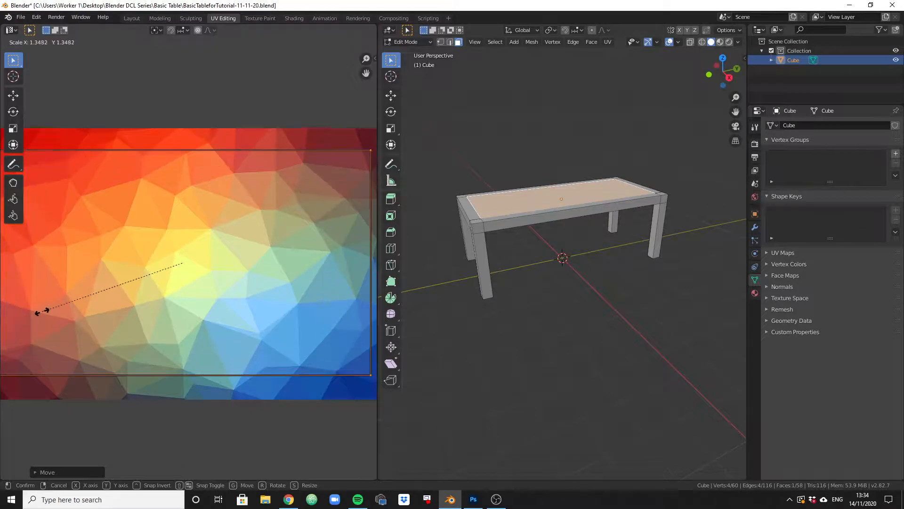
click(47, 314)
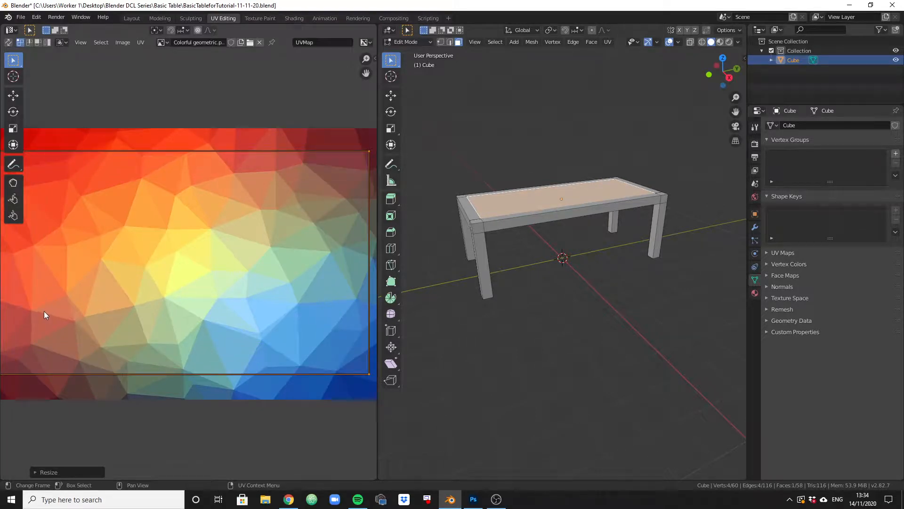
mouse_move(51, 297)
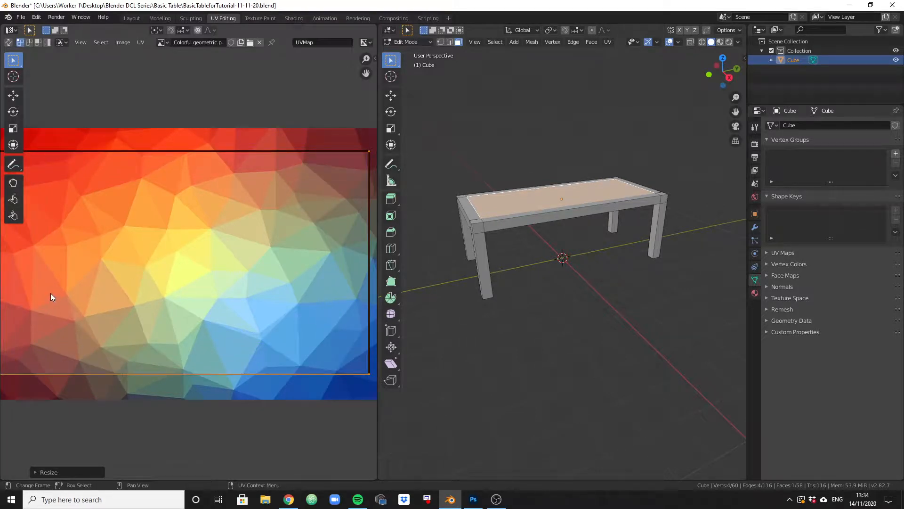
mouse_move(536, 340)
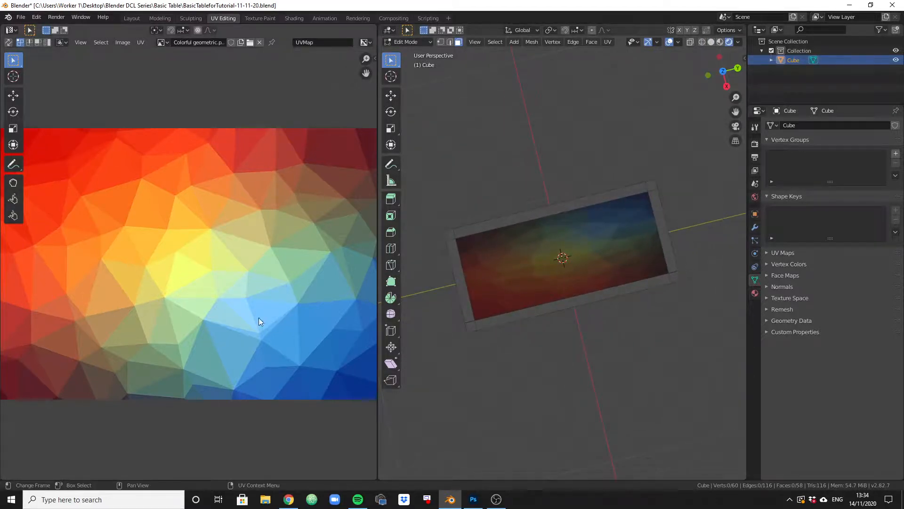
mouse_move(115, 22)
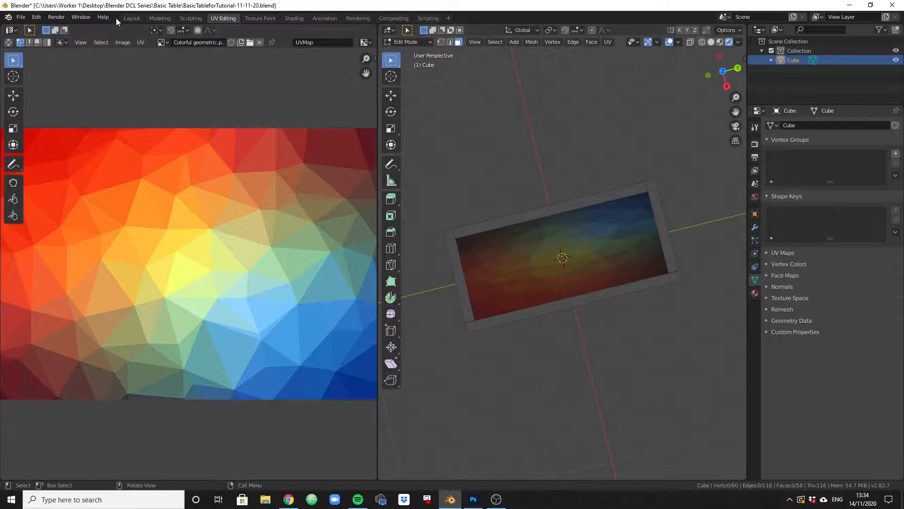
- Return to the Layout view of the table, then bring up the Decentraland browser
click(131, 18)
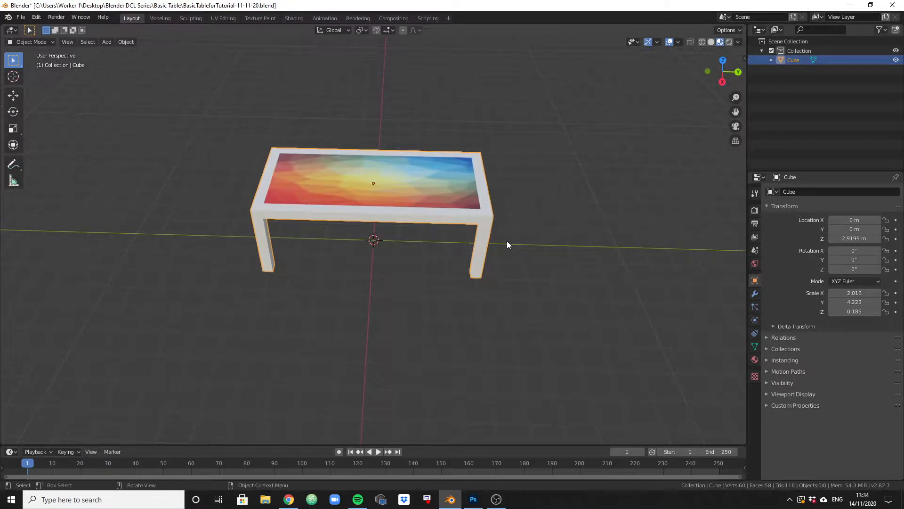
mouse_move(510, 243)
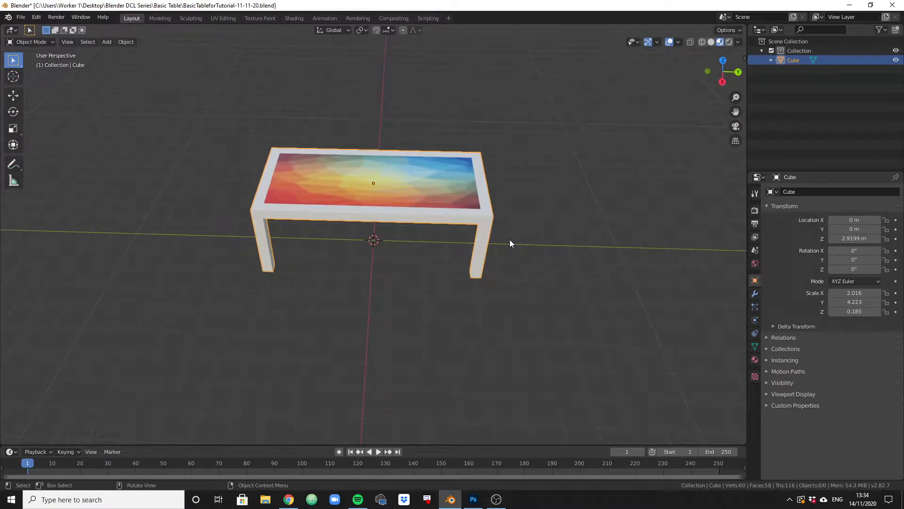
click(288, 499)
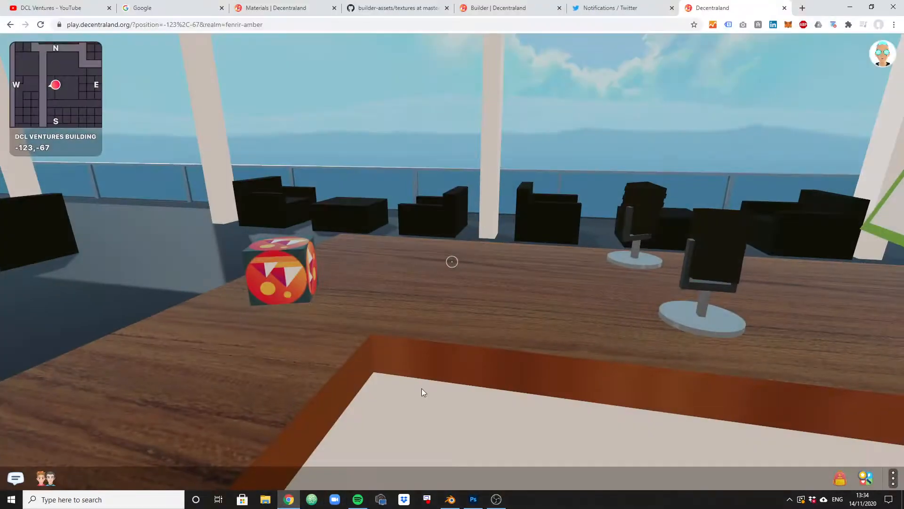
- Look around the DCL Ventures Building scene, then bring the Blender table back
click(451, 261)
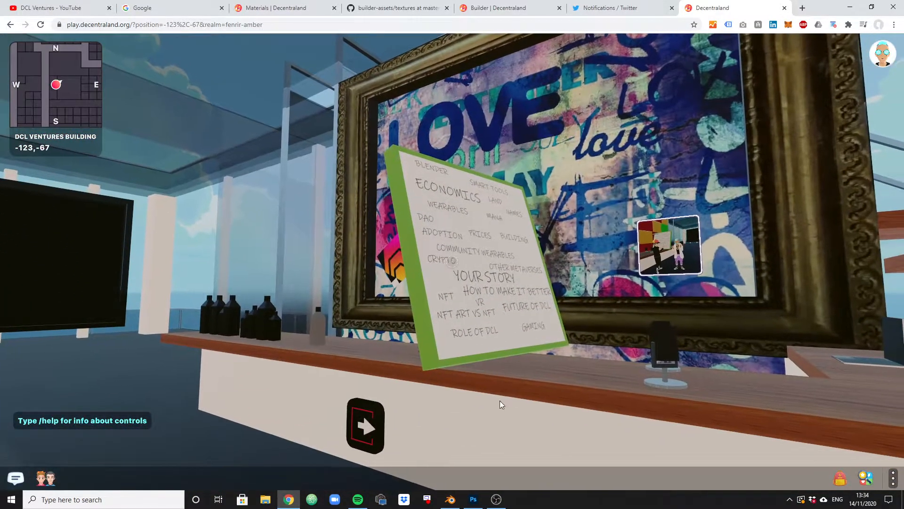
mouse_move(775, 351)
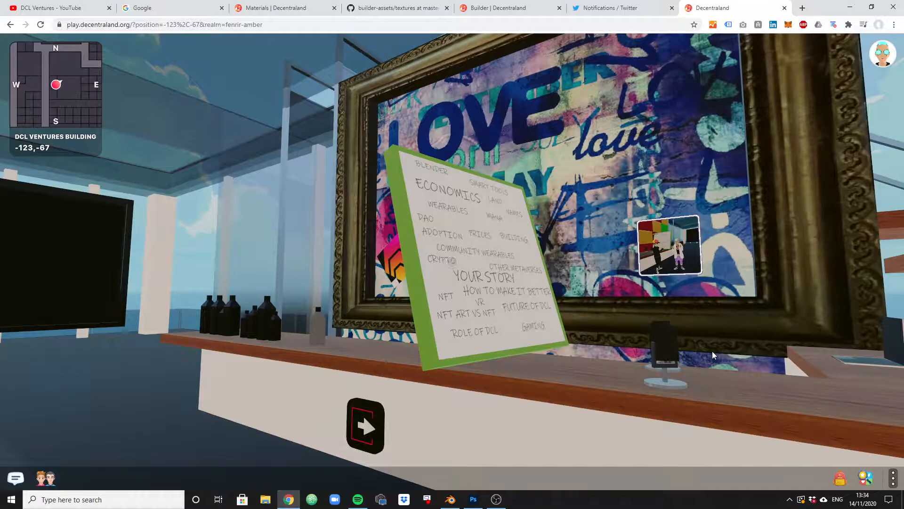
mouse_move(372, 120)
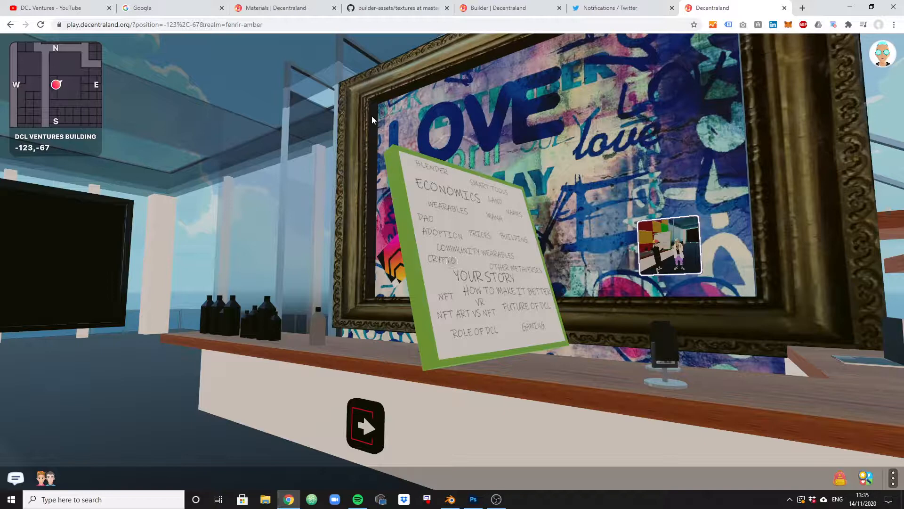
mouse_move(372, 122)
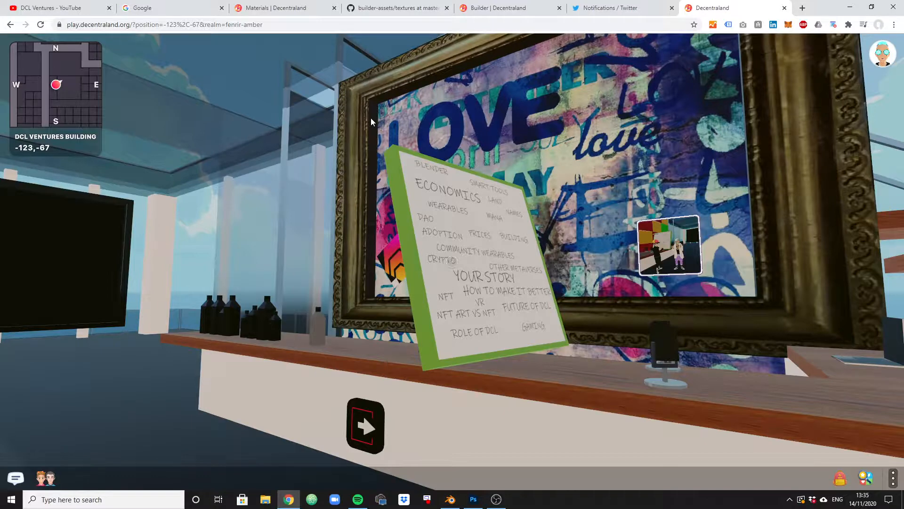
mouse_move(648, 48)
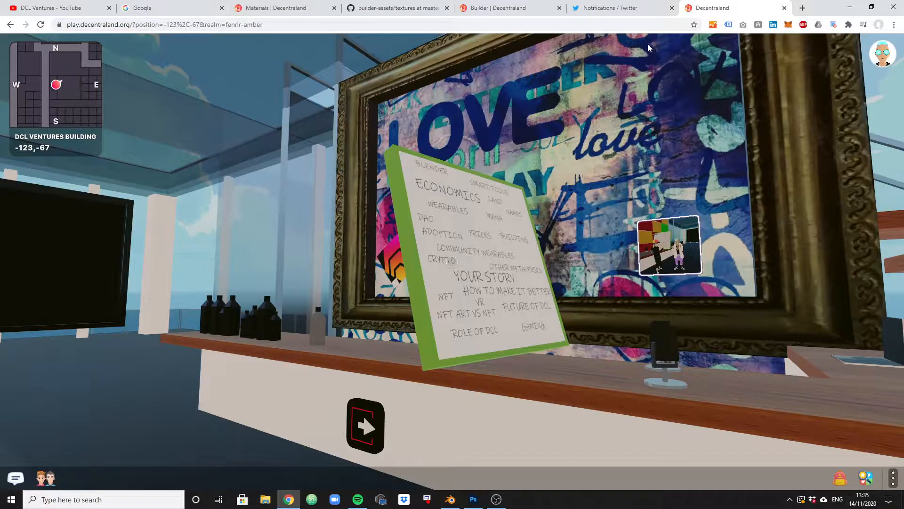
mouse_move(623, 7)
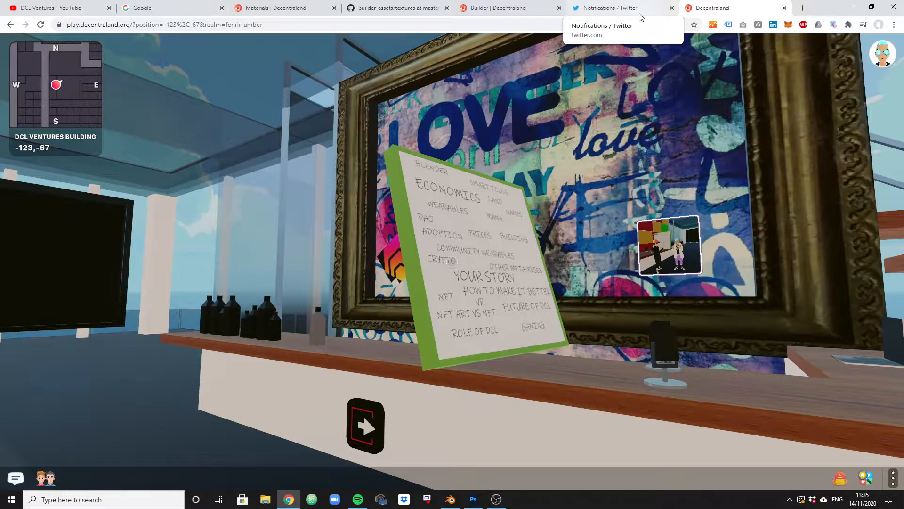
mouse_move(473, 499)
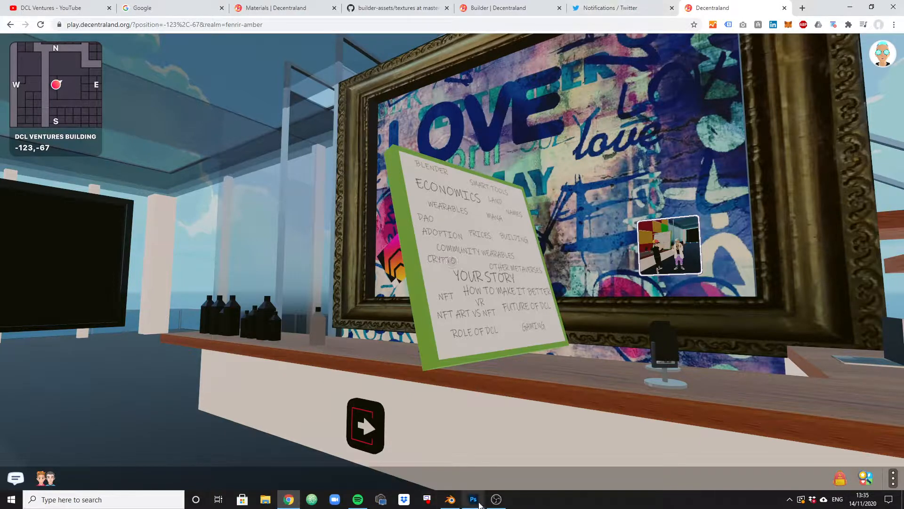
click(449, 499)
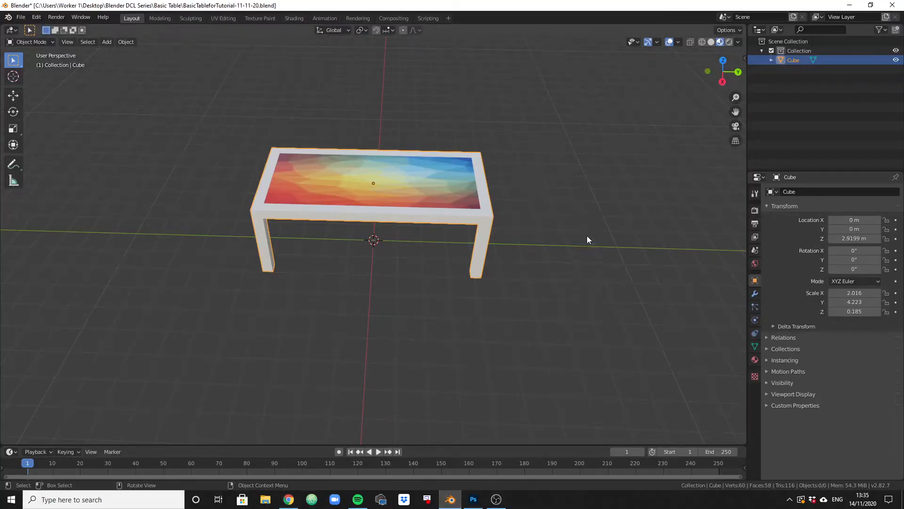
mouse_move(595, 232)
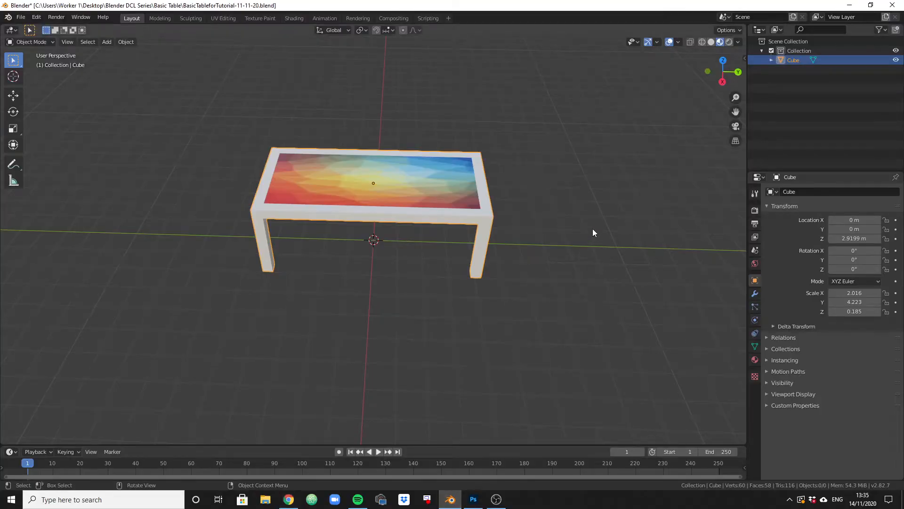